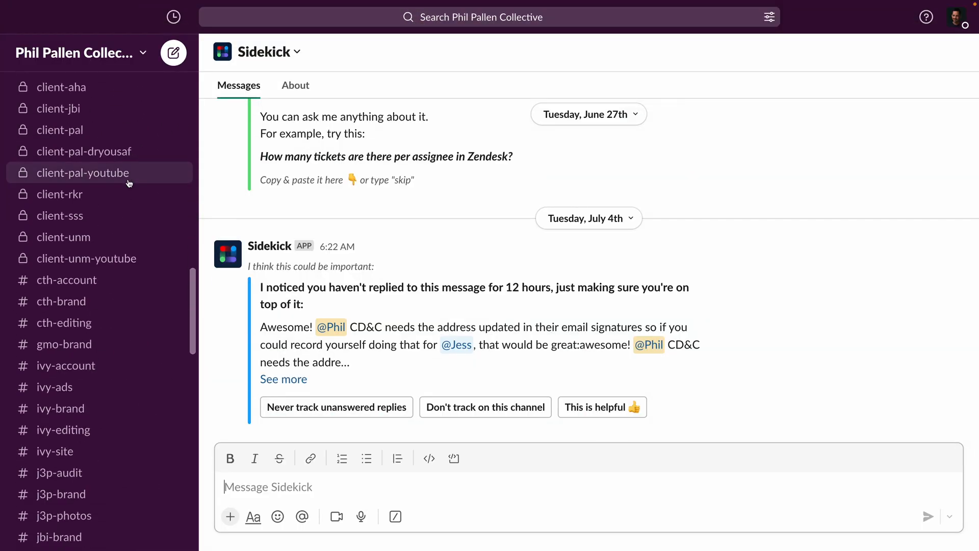
Step: Mark Sidekick's unanswered-reply alert as helpful with the 'This is helpful 👍' button
{"action": "scroll", "scroll_direction": "down", "scroll_amount": 3}
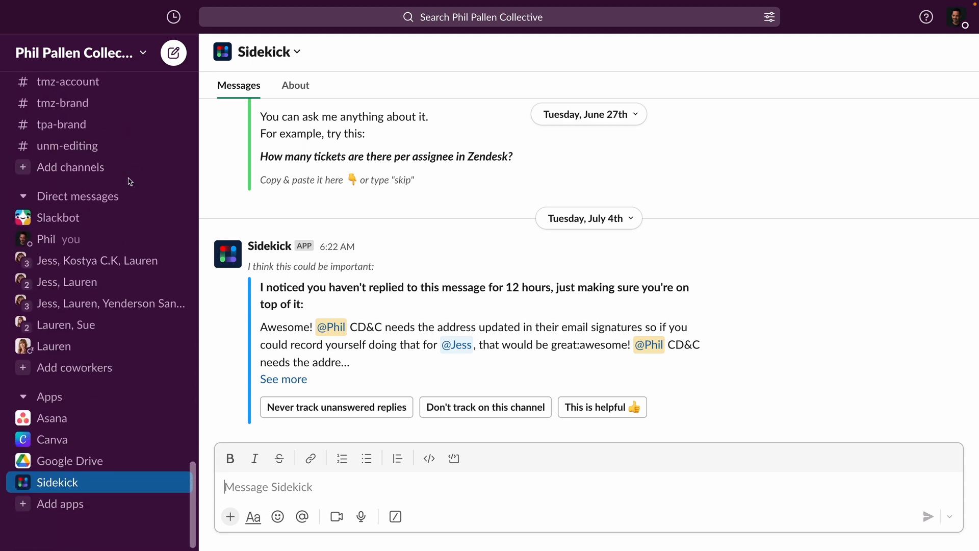
{"action": "mouse_move", "coordinate": [126, 403]}
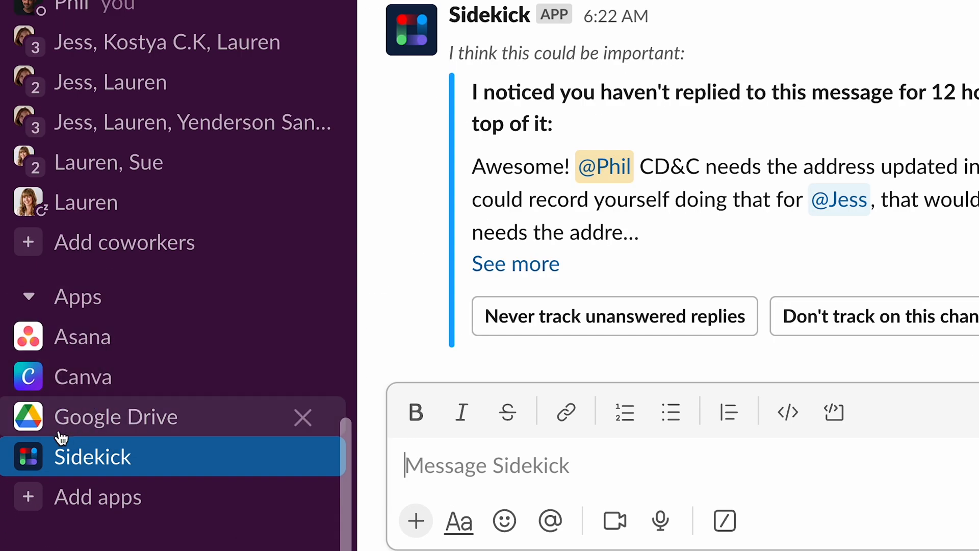
{"action": "mouse_move", "coordinate": [278, 470]}
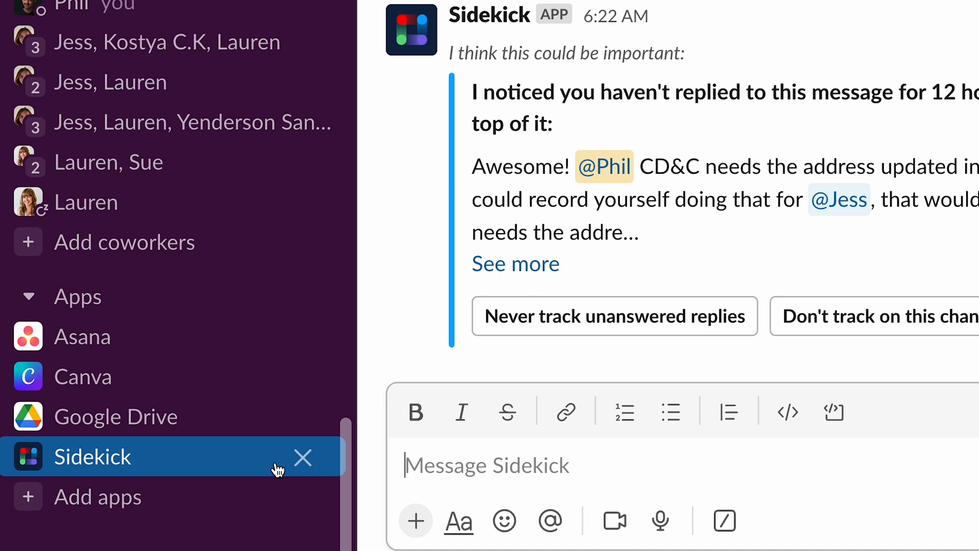
{"action": "mouse_move", "coordinate": [754, 434]}
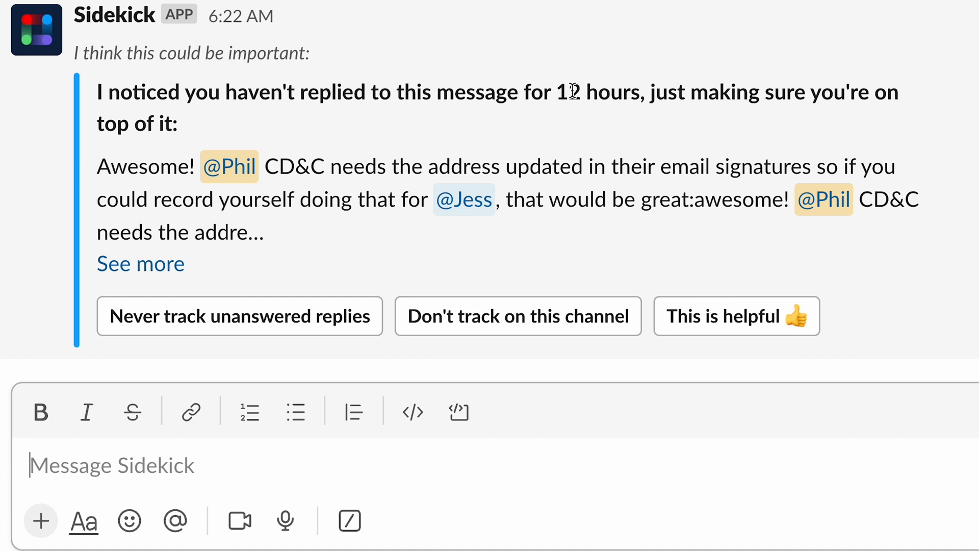
{"action": "mouse_move", "coordinate": [375, 190]}
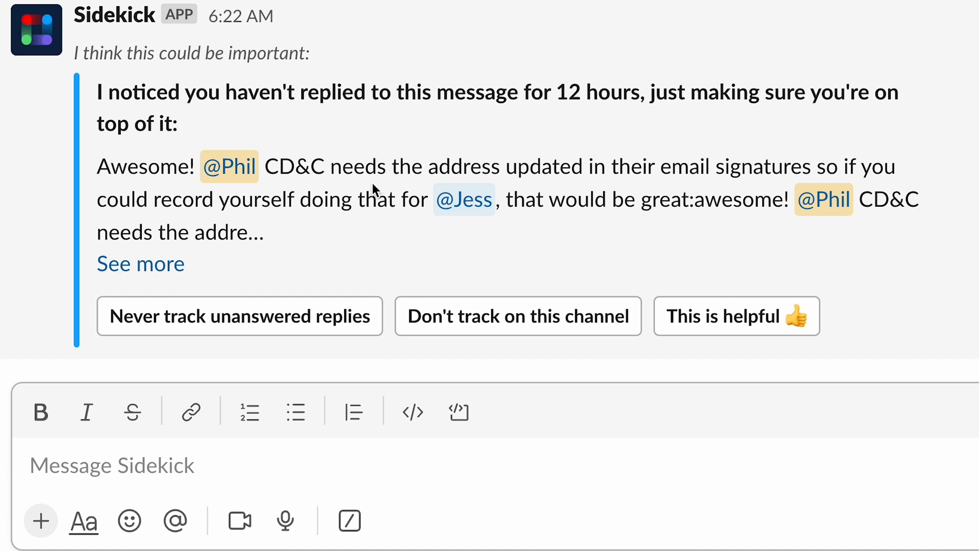
{"action": "mouse_move", "coordinate": [446, 247]}
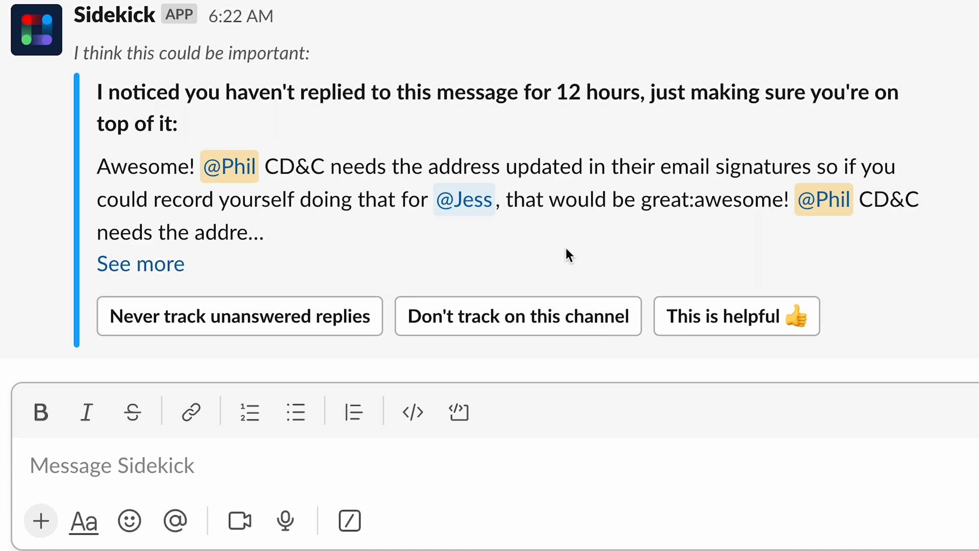
{"action": "mouse_move", "coordinate": [676, 251]}
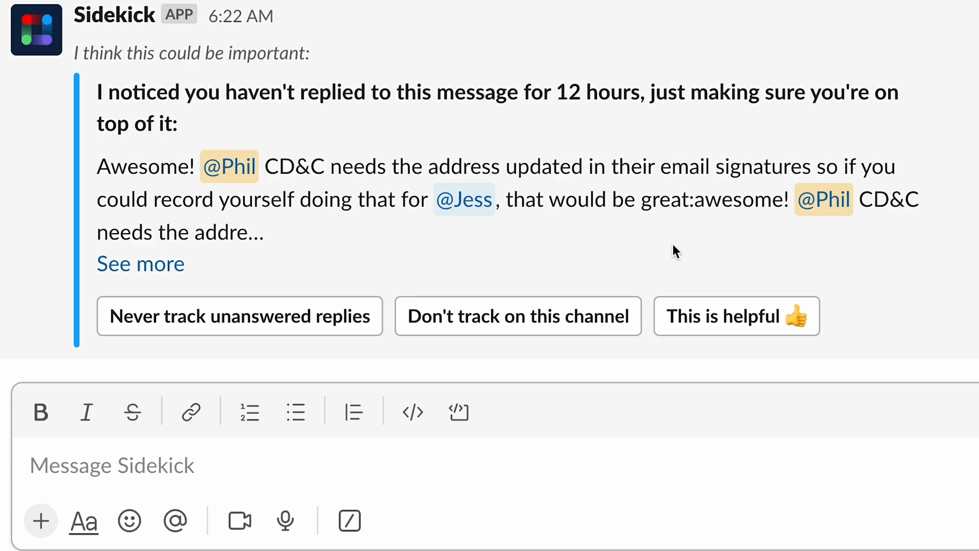
{"action": "left_click", "coordinate": [736, 315]}
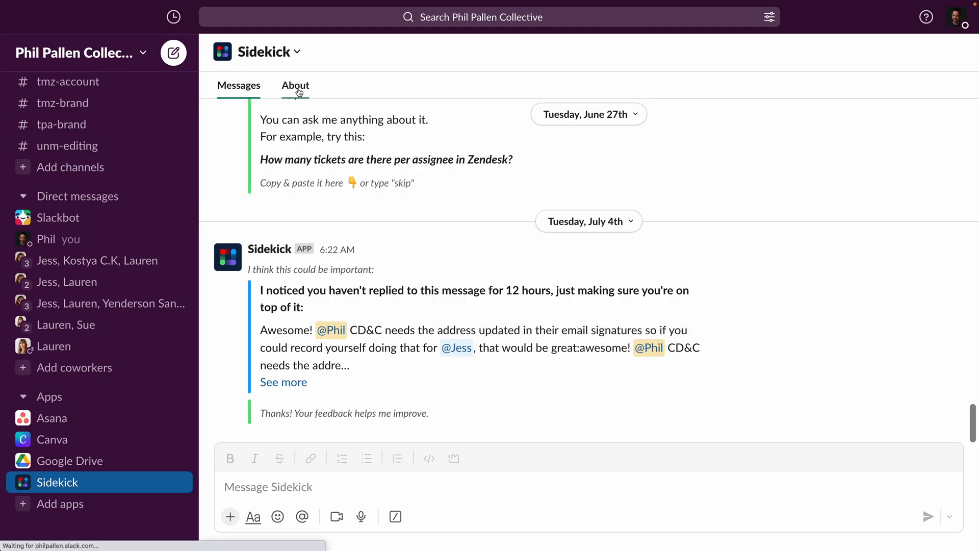
Step: View Sidekick's About tab listing its capabilities, then return to the conversation
{"action": "left_click", "coordinate": [295, 85]}
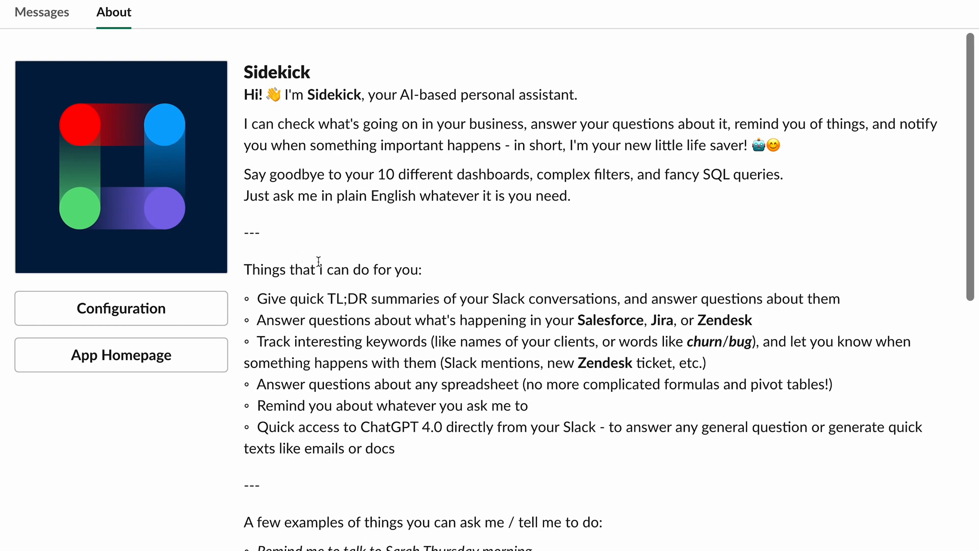
{"action": "mouse_move", "coordinate": [406, 292]}
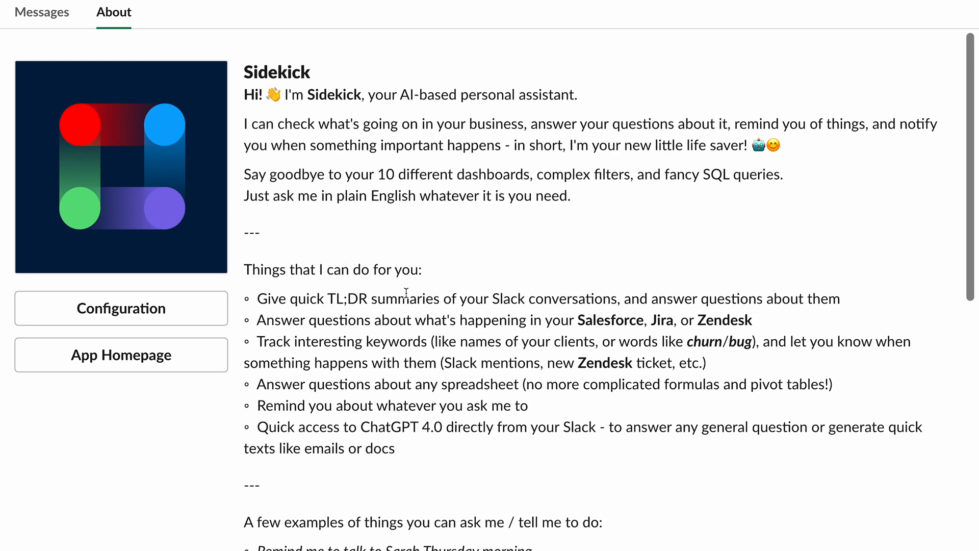
{"action": "mouse_move", "coordinate": [575, 321]}
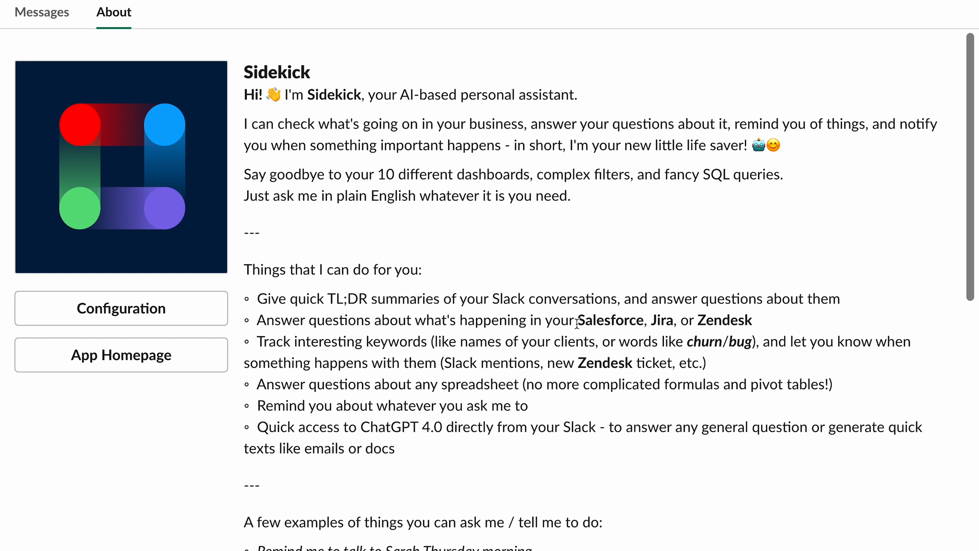
{"action": "mouse_move", "coordinate": [611, 339]}
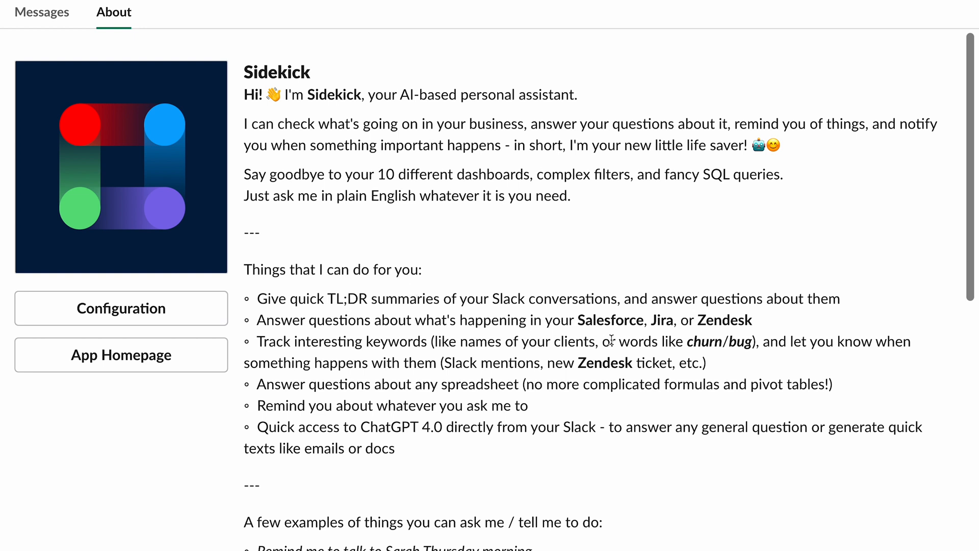
{"action": "mouse_move", "coordinate": [445, 400]}
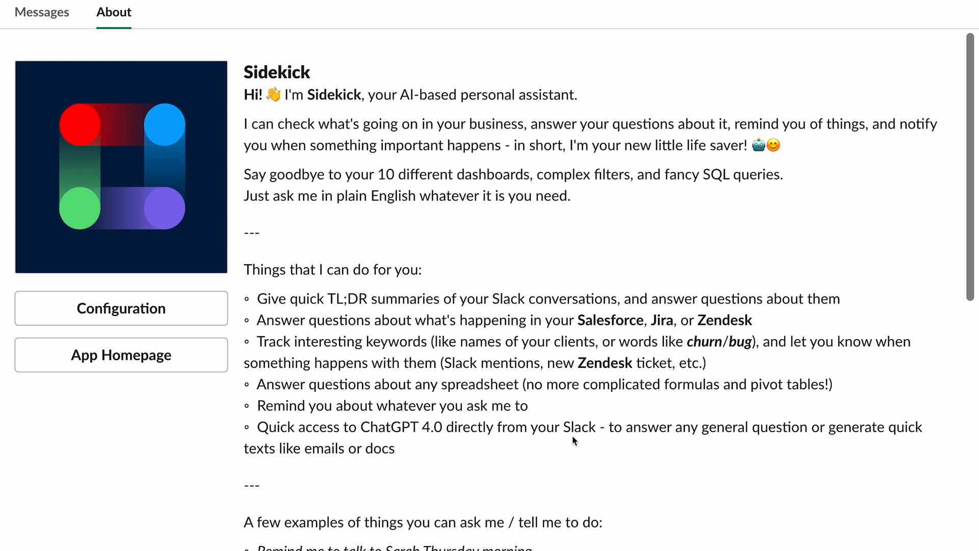
{"action": "mouse_move", "coordinate": [582, 440]}
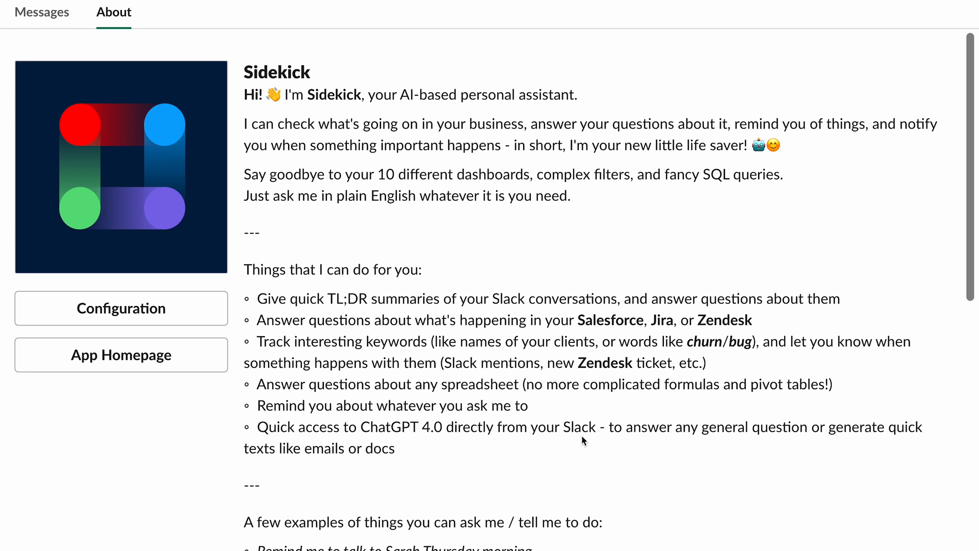
{"action": "left_click", "coordinate": [239, 86]}
{"action": "type", "text": "remind me in one minute"}
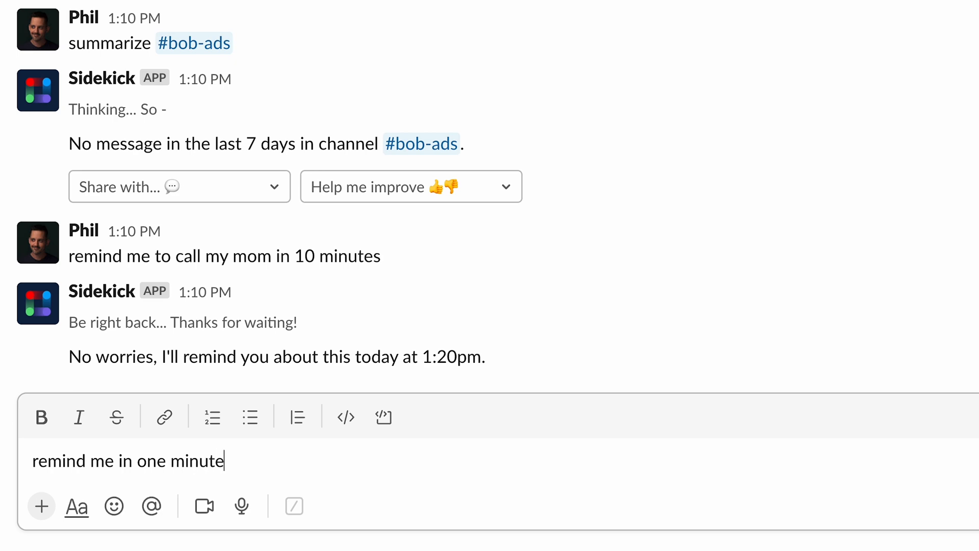
Step: Ask Sidekick to remind you in one minute to log out of Slack
{"action": "type", "text": "to log out of slack"}
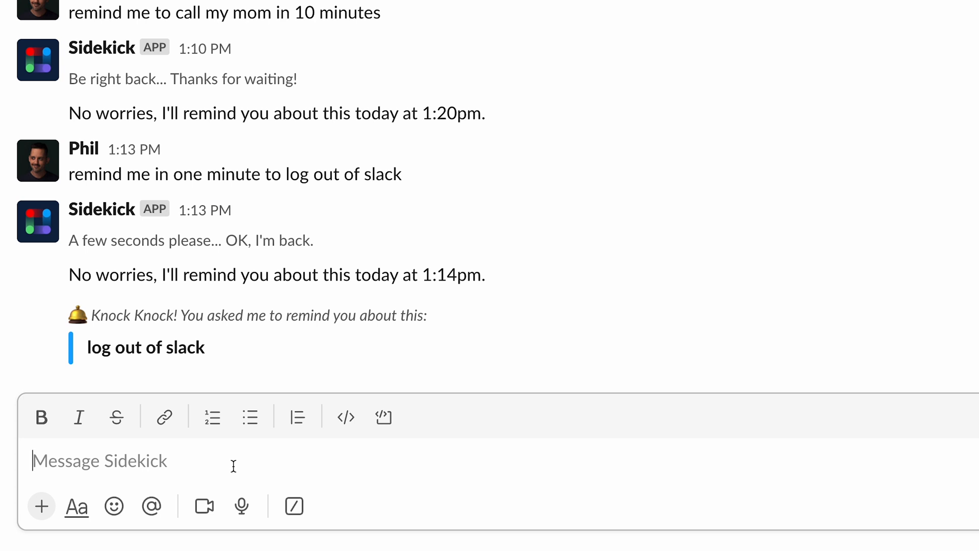
{"action": "type", "text": "summarize"}
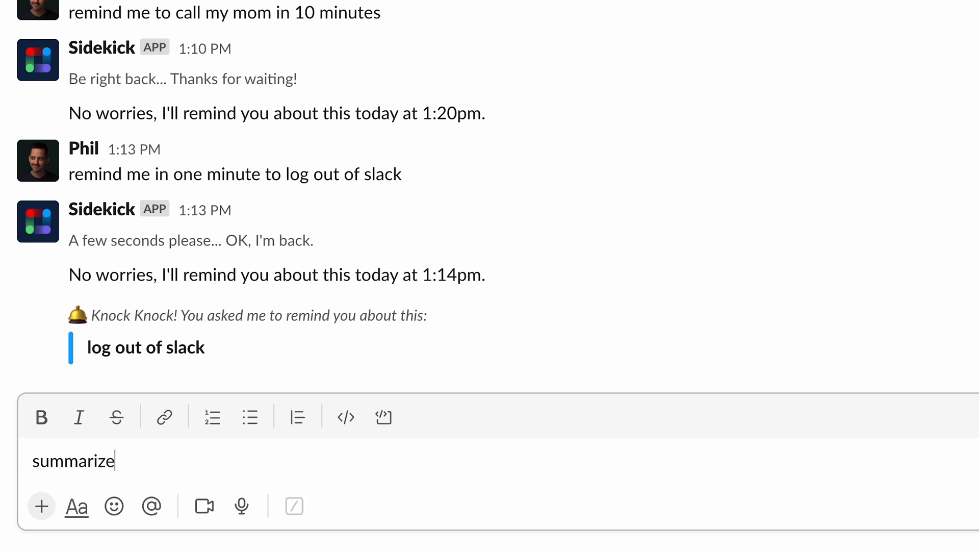
{"action": "type", "text": "#"}
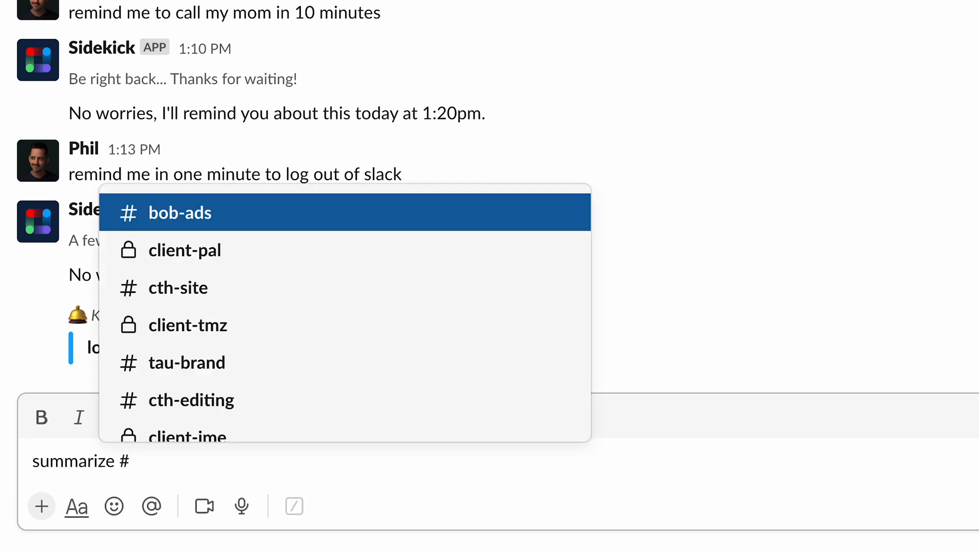
{"action": "left_click", "coordinate": [208, 325]}
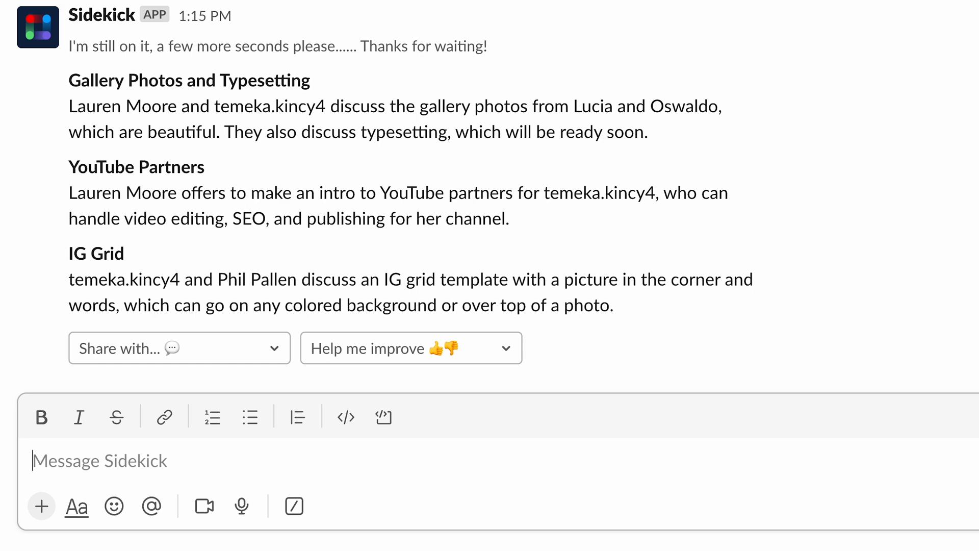
{"action": "left_click", "coordinate": [179, 347]}
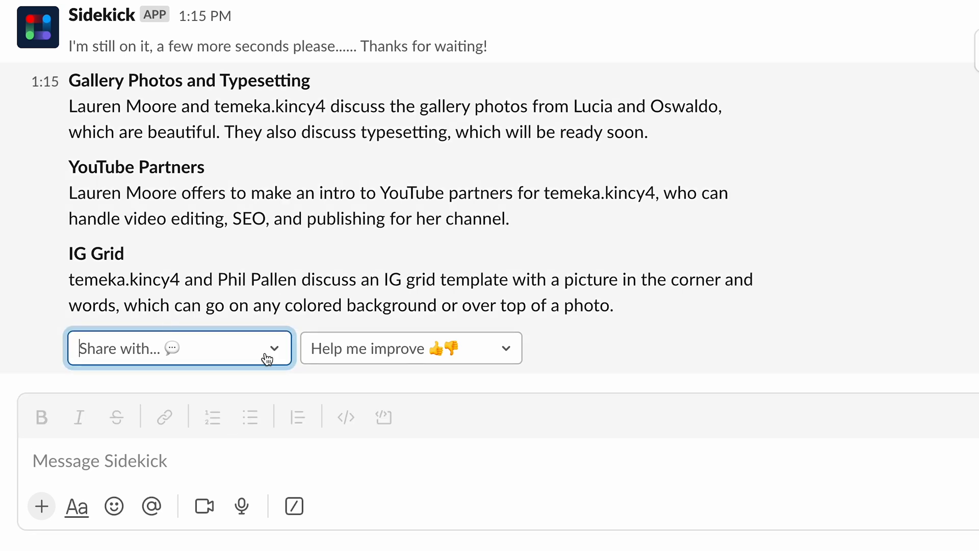
{"action": "left_click", "coordinate": [179, 348]}
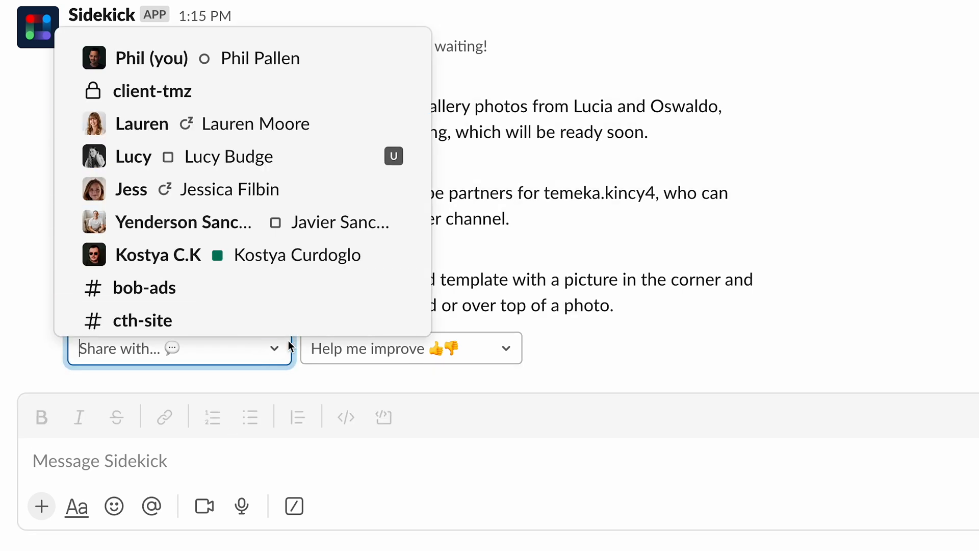
{"action": "left_click", "coordinate": [410, 348]}
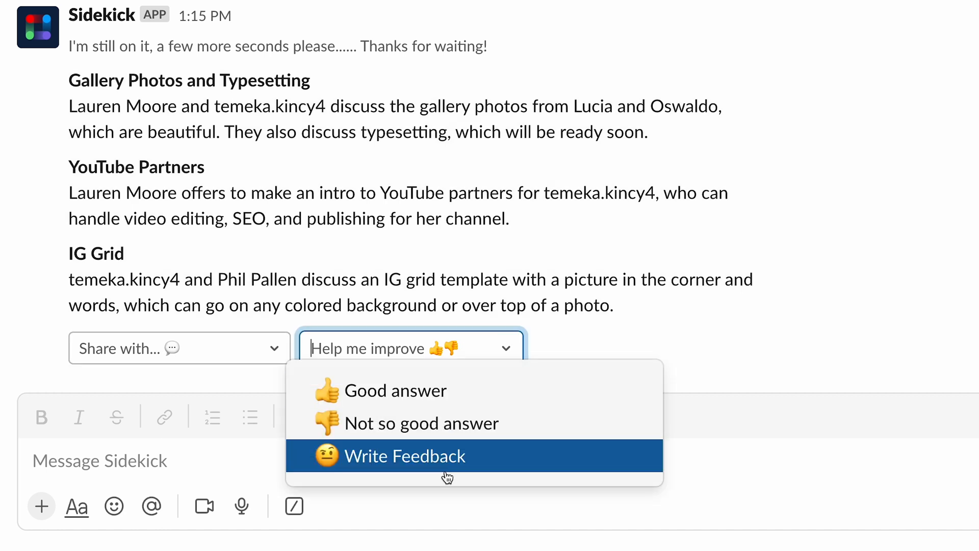
{"action": "left_click", "coordinate": [403, 455]}
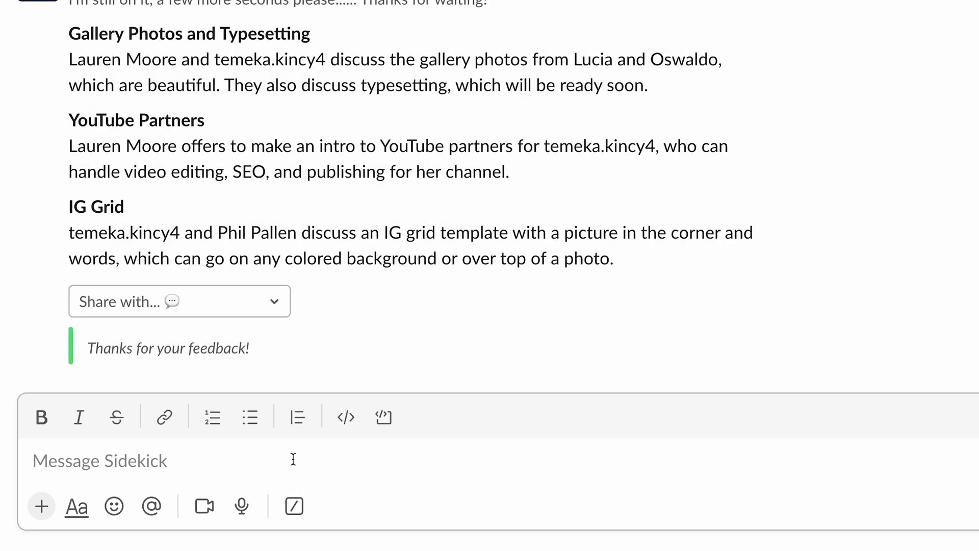
{"action": "left_click", "coordinate": [100, 461]}
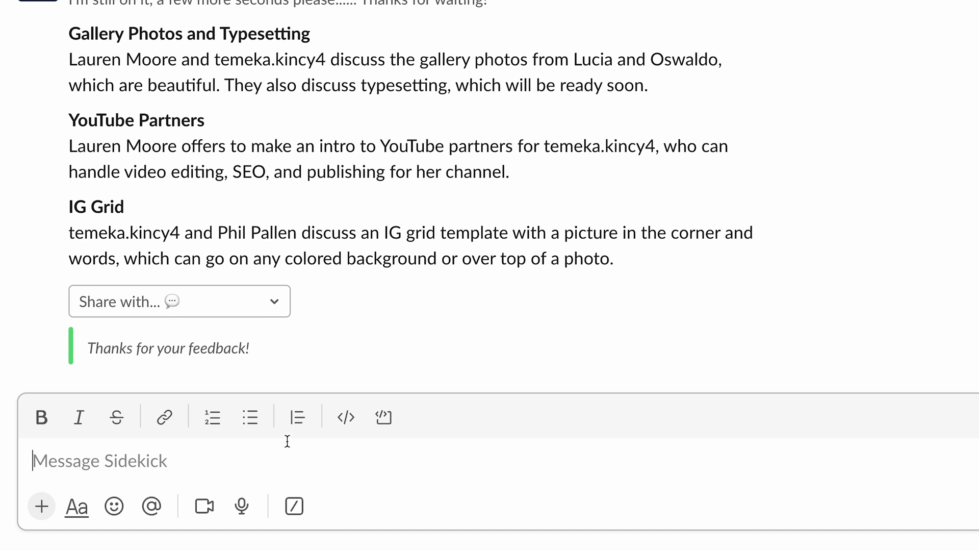
{"action": "mouse_move", "coordinate": [262, 453]}
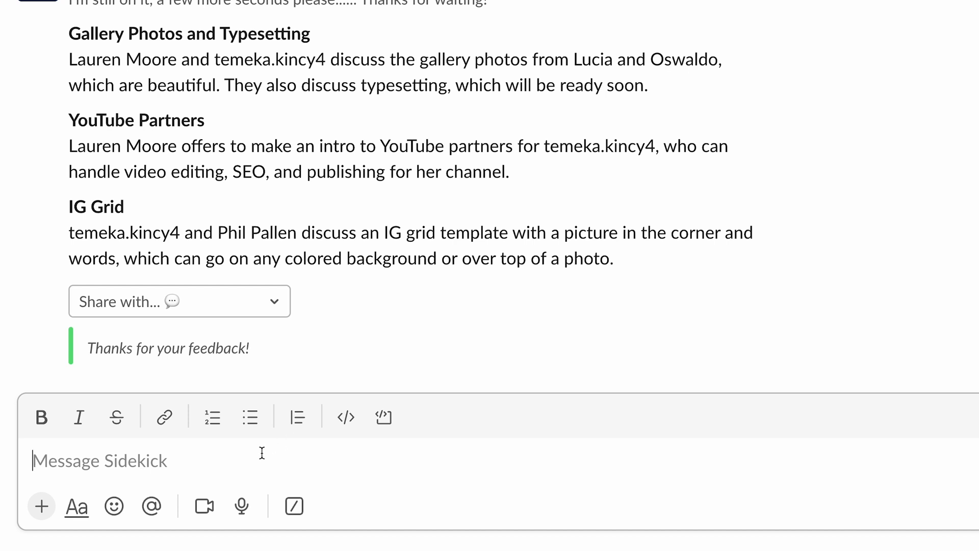
{"action": "mouse_move", "coordinate": [496, 469]}
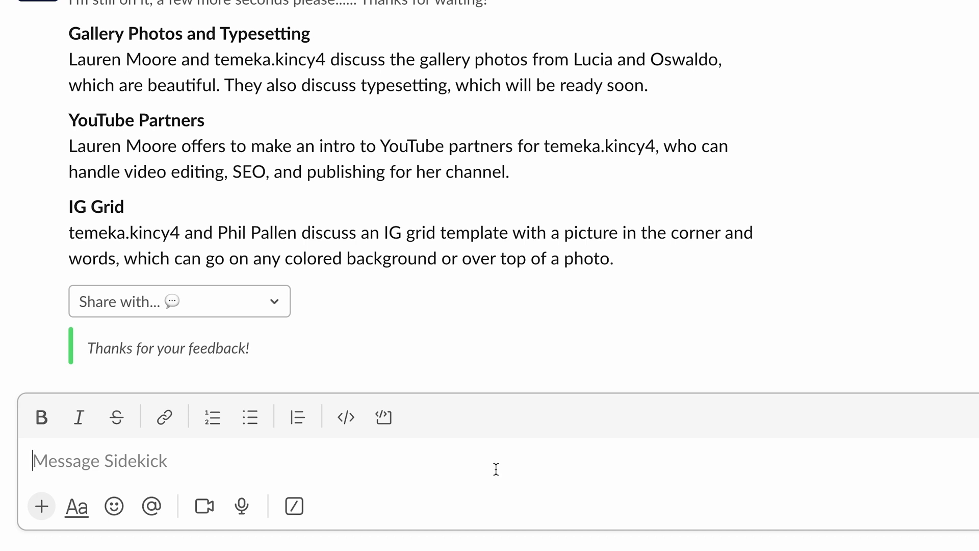
Step: Send 'Track Sony' so Sidekick watches Slack, Salesforce and Zendesk for Sony mentions
{"action": "type", "text": "Track"}
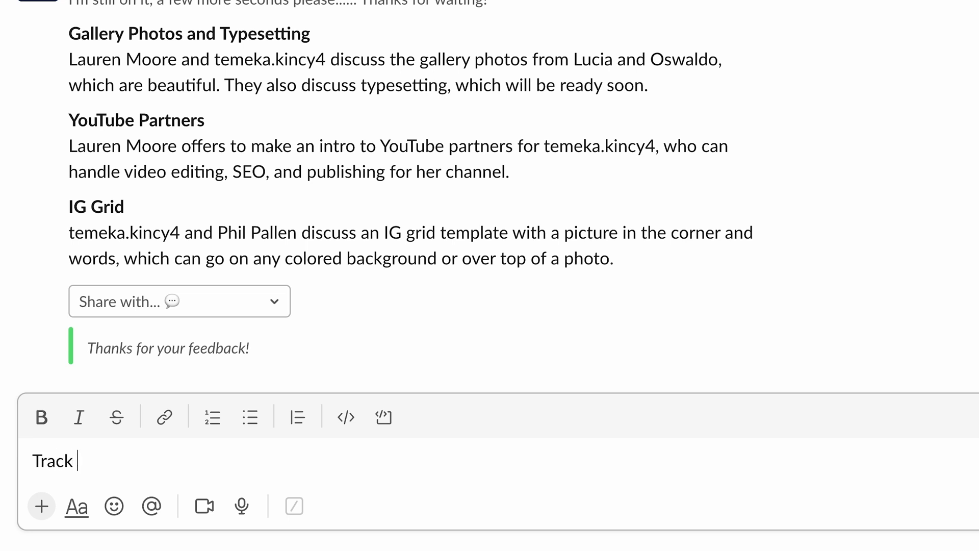
{"action": "type", "text": "Sony"}
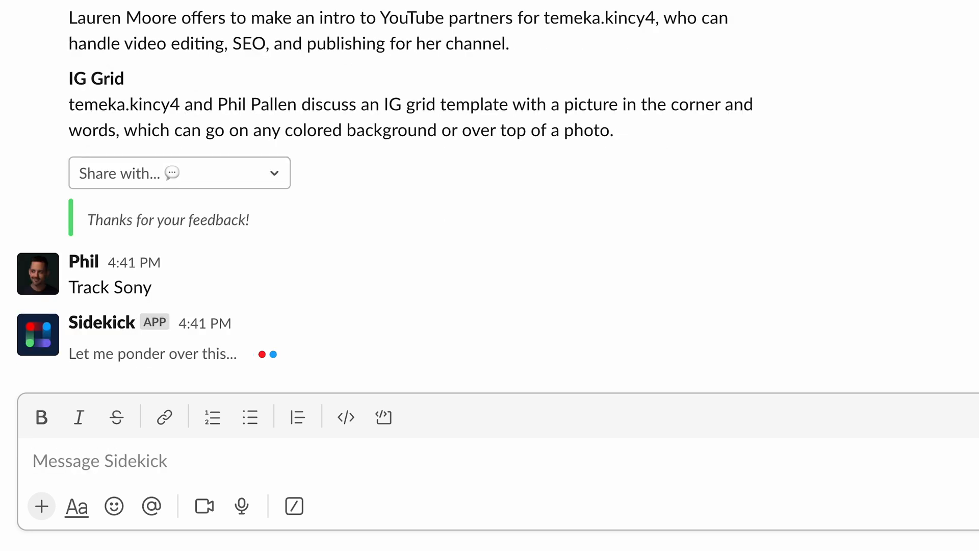
{"action": "left_click", "coordinate": [100, 461]}
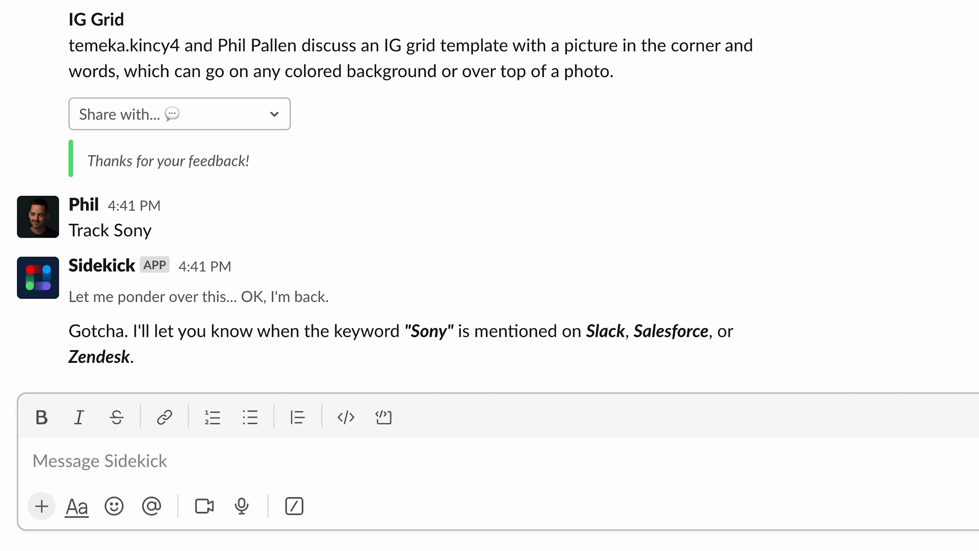
{"action": "left_click", "coordinate": [100, 461]}
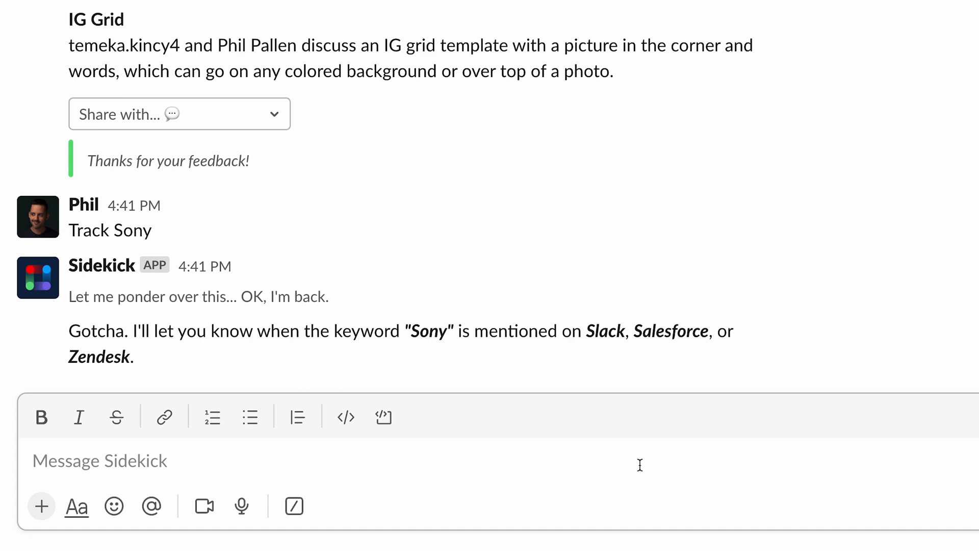
{"action": "left_click", "coordinate": [100, 461]}
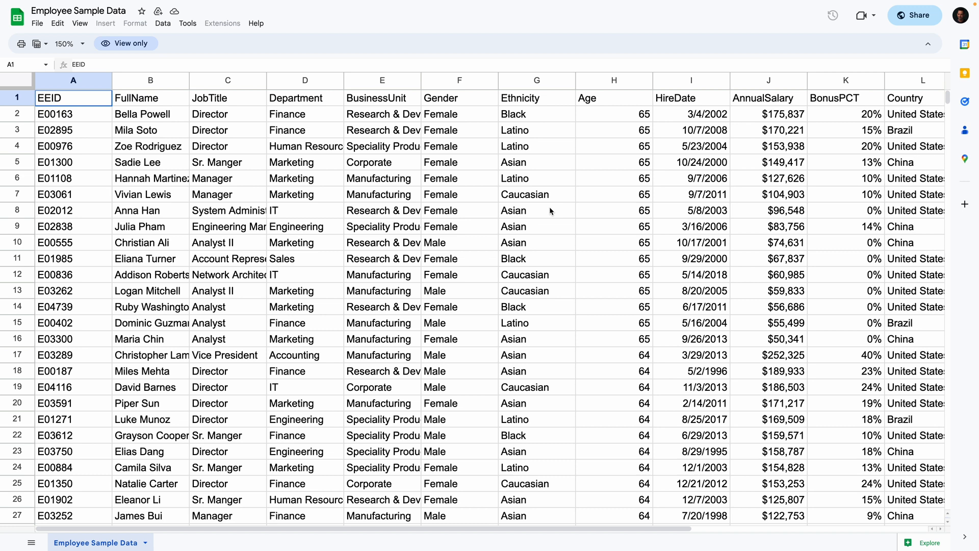
{"action": "mouse_move", "coordinate": [860, 312]}
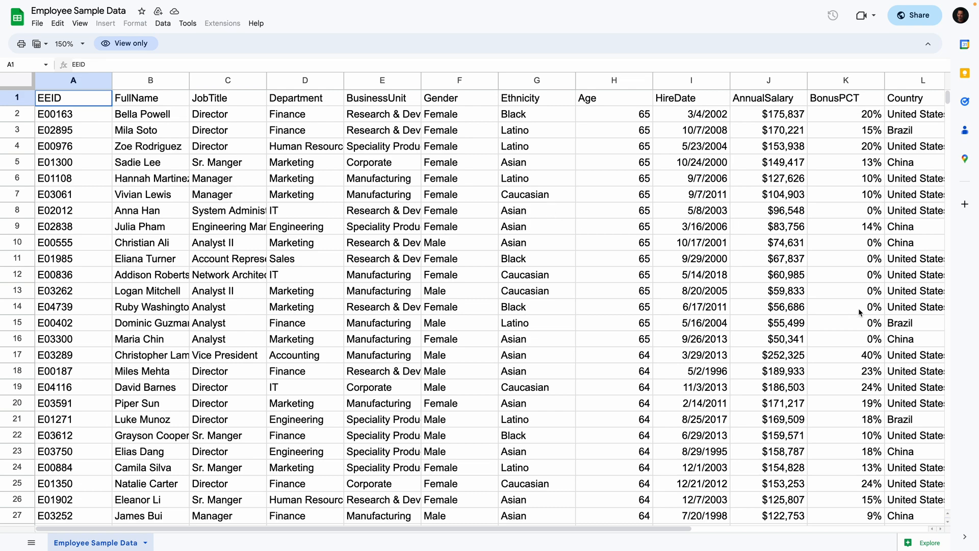
Step: Scroll through the employee records in the Employee Sample Data sheet
{"action": "scroll", "scroll_direction": "down", "scroll_amount": 3}
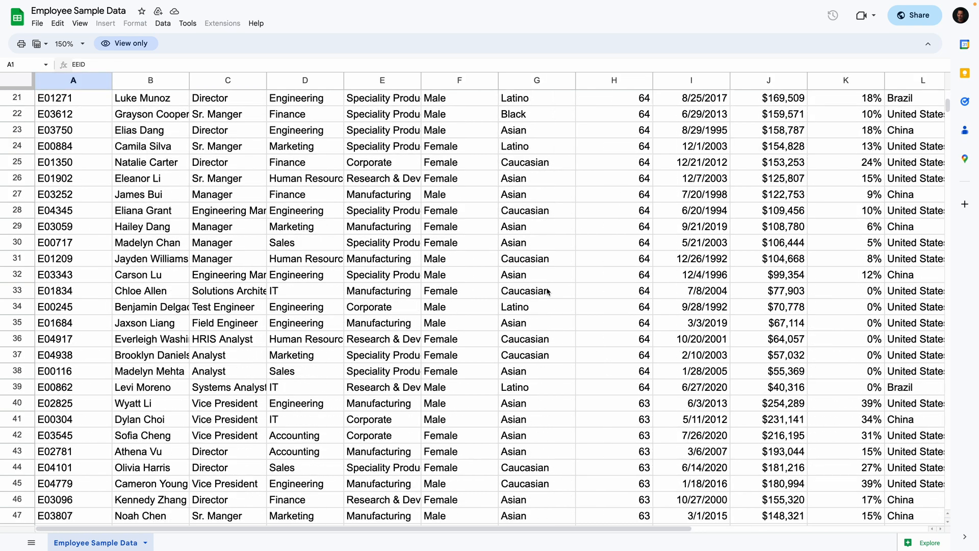
{"action": "scroll", "scroll_direction": "up", "scroll_amount": 3}
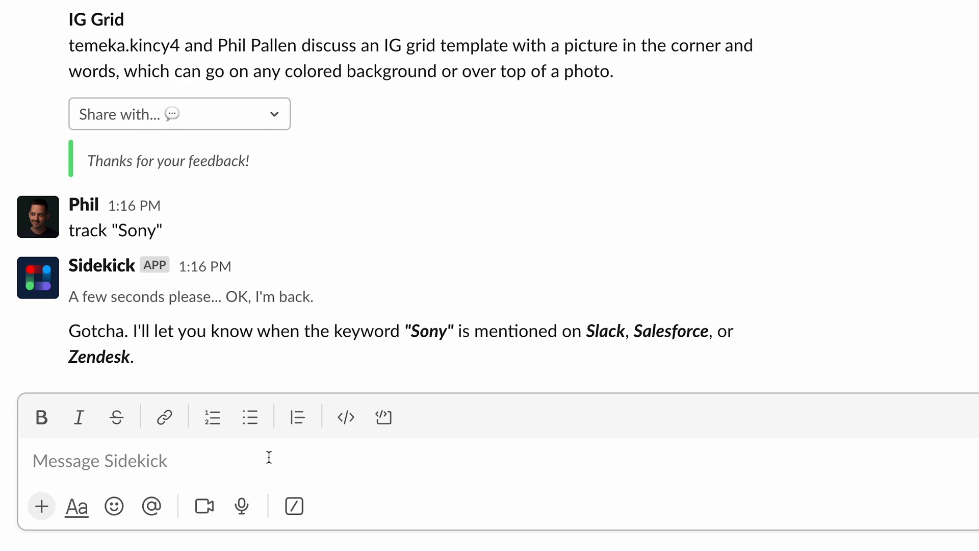
Step: Ask Sidekick 'show me a breakdown of emps' about the uploaded employee spreadsheet
{"action": "scroll", "scroll_direction": "down", "scroll_amount": 3}
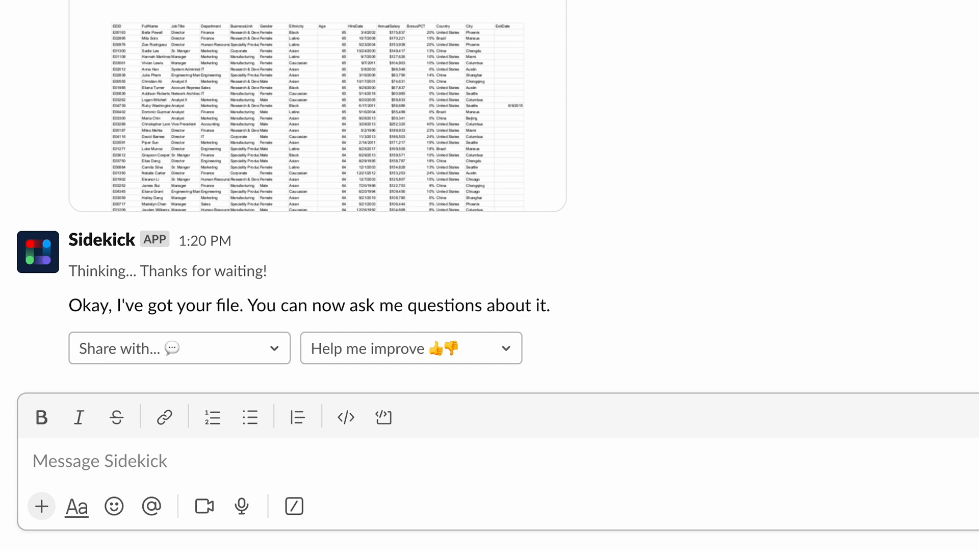
{"action": "left_click", "coordinate": [100, 460]}
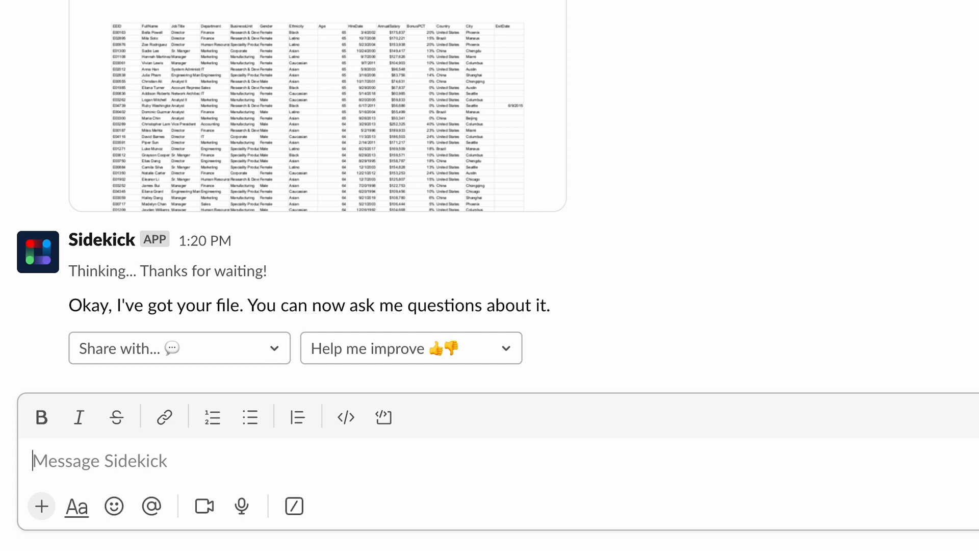
{"action": "type", "text": "show me a breakd"}
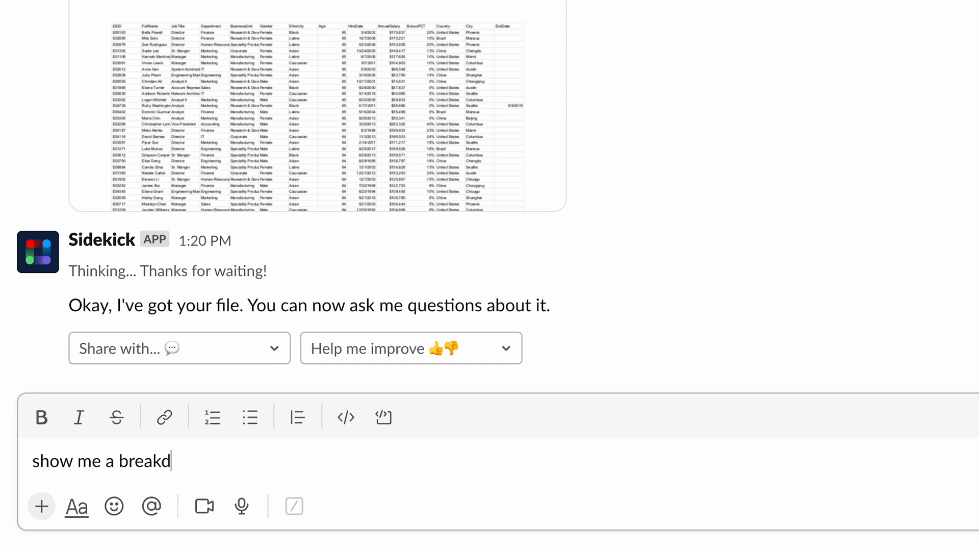
{"action": "type", "text": "own of emps"}
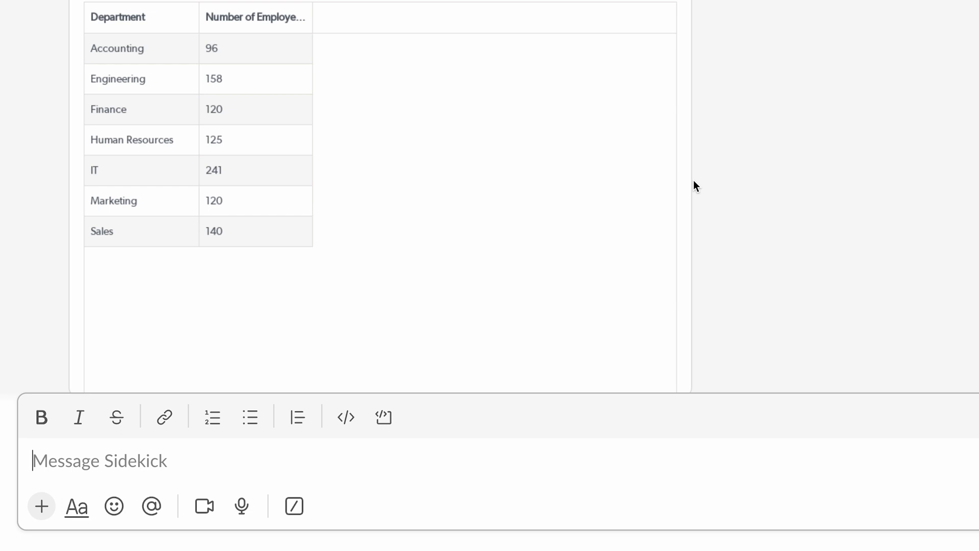
Step: Ask which department has the most women, getting IT with 119
{"action": "scroll", "scroll_direction": "down", "scroll_amount": 3}
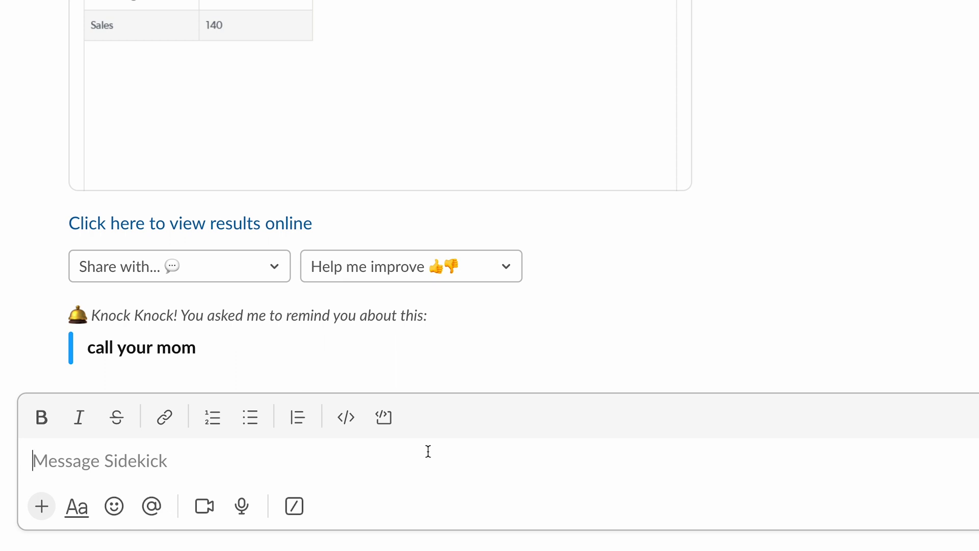
{"action": "type", "text": "which department has the most women in it"}
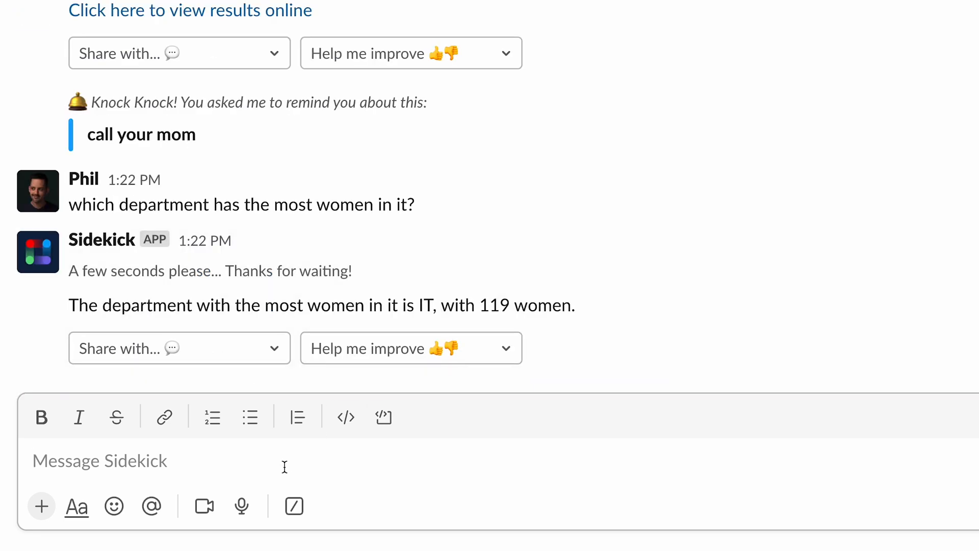
{"action": "left_click", "coordinate": [100, 461]}
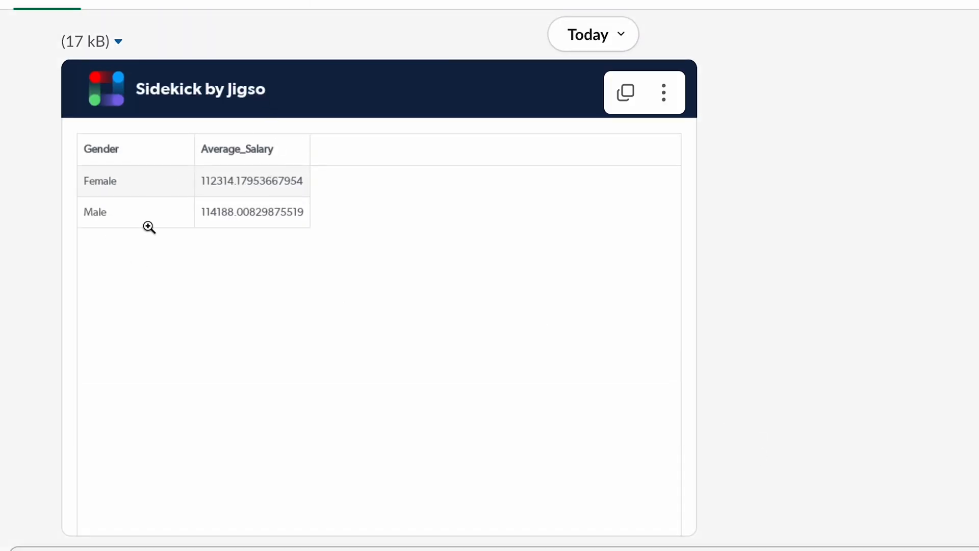
{"action": "mouse_move", "coordinate": [797, 315]}
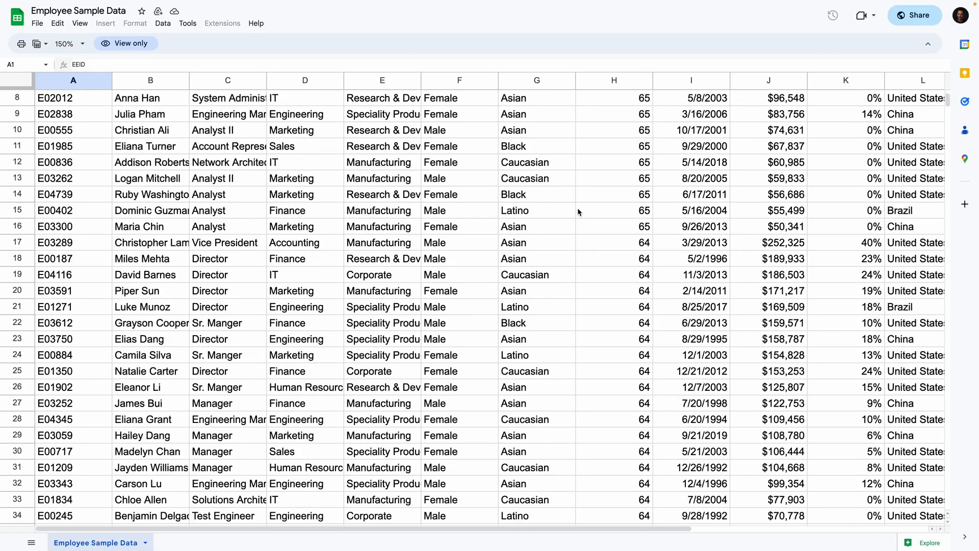
{"action": "scroll", "scroll_direction": "down", "scroll_amount": 3}
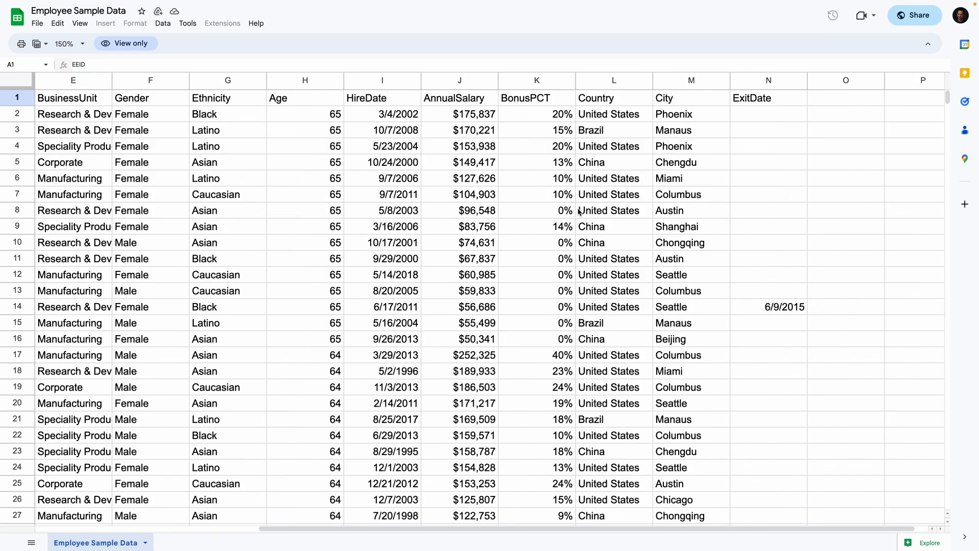
{"action": "scroll", "scroll_direction": "left", "scroll_amount": 3}
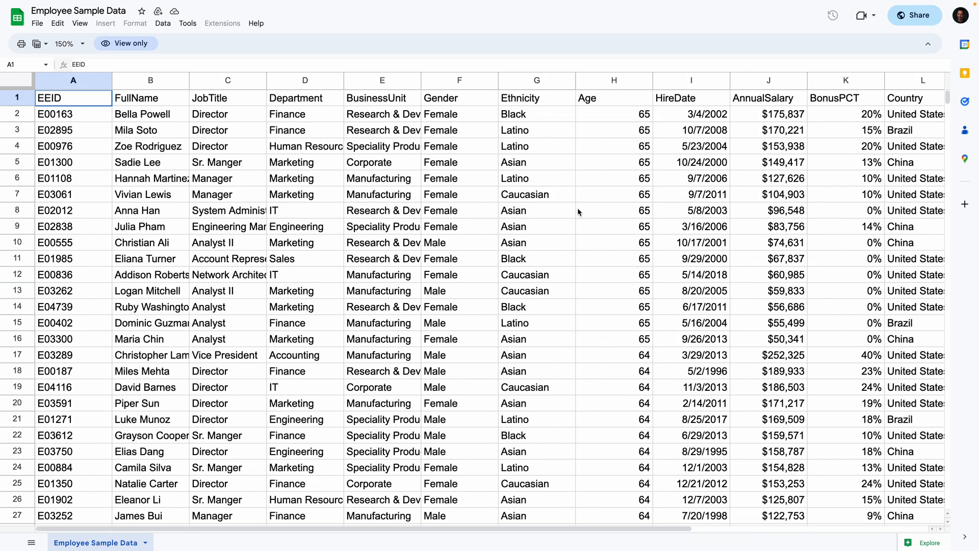
{"action": "scroll", "scroll_direction": "down", "scroll_amount": 3}
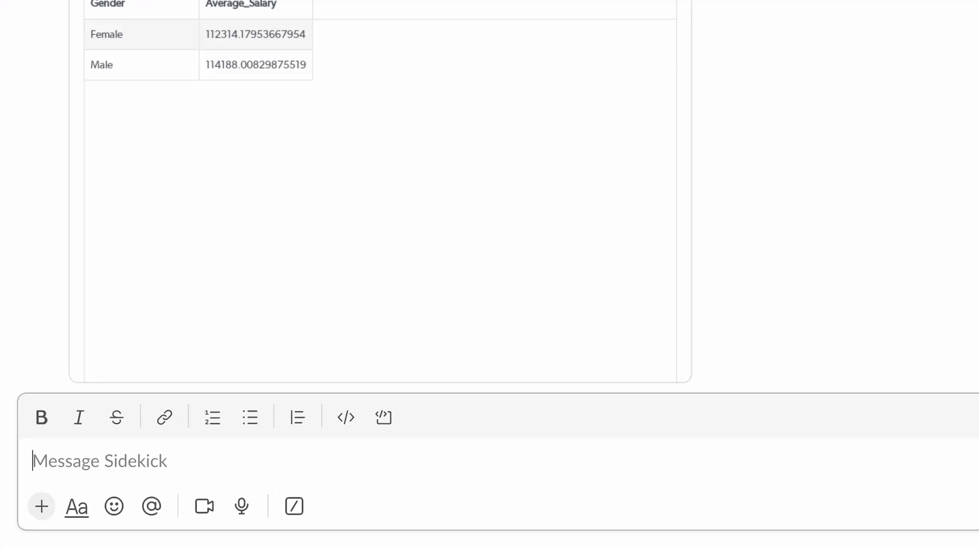
Step: Ask for Tomer's opportunity count, those over 150K, list them, and open the results
{"action": "type", "text": "how many opps does"}
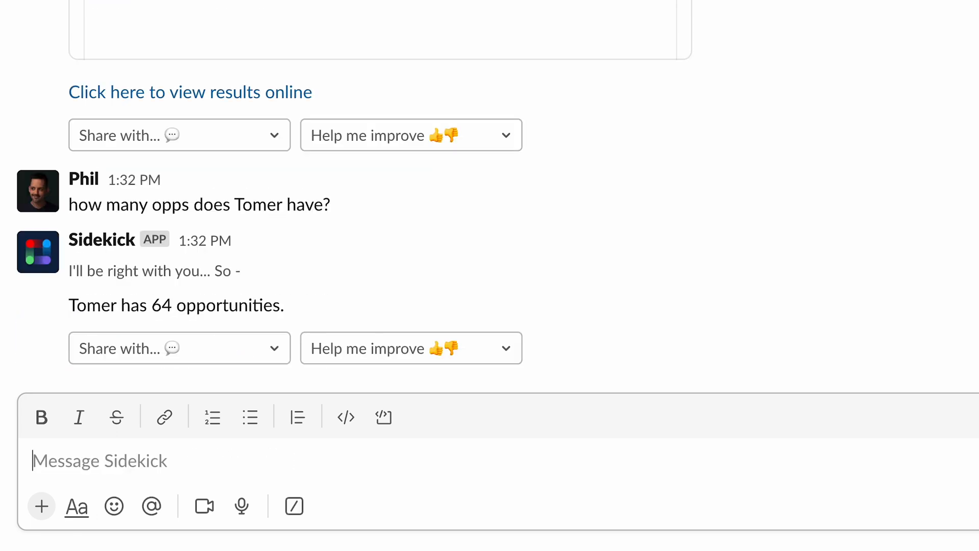
{"action": "mouse_move", "coordinate": [206, 442]}
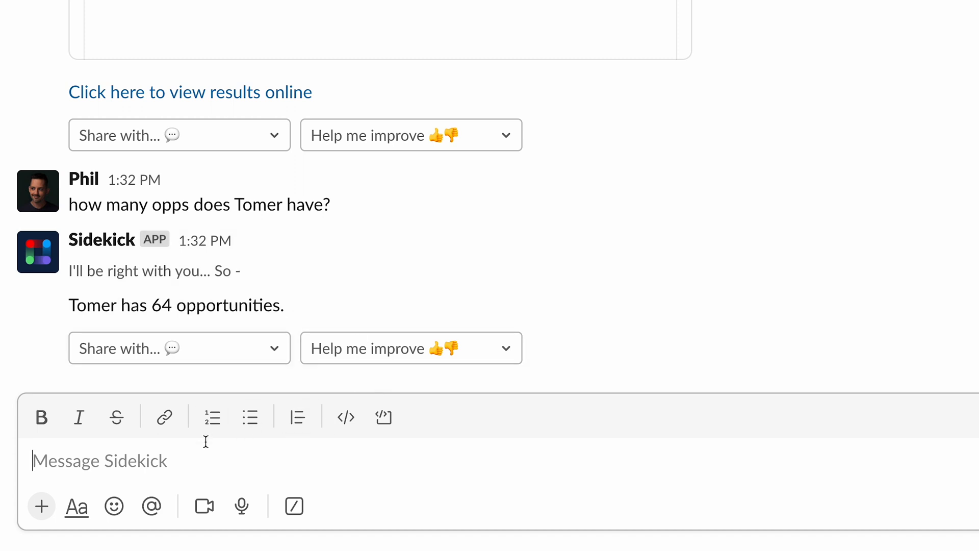
{"action": "mouse_move", "coordinate": [191, 478]}
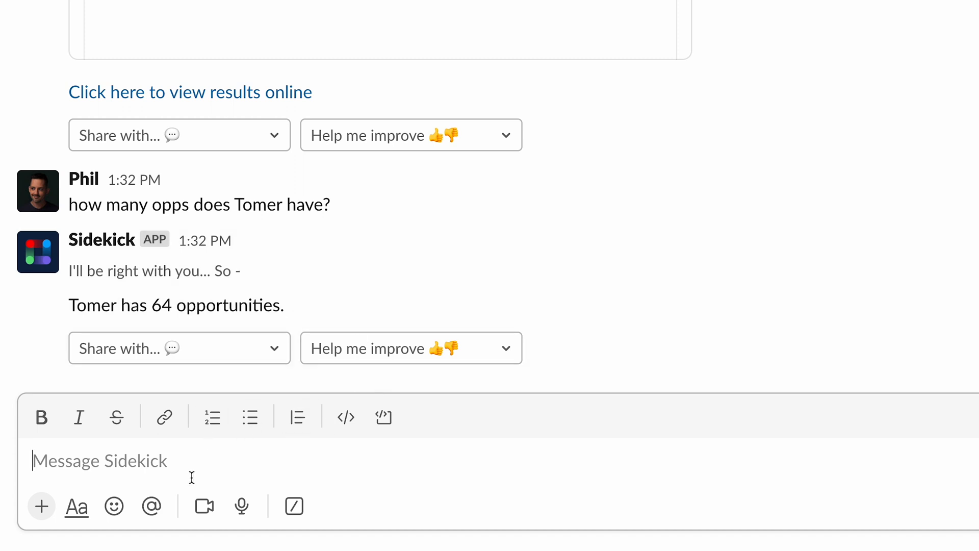
{"action": "type", "text": "how many of those are"}
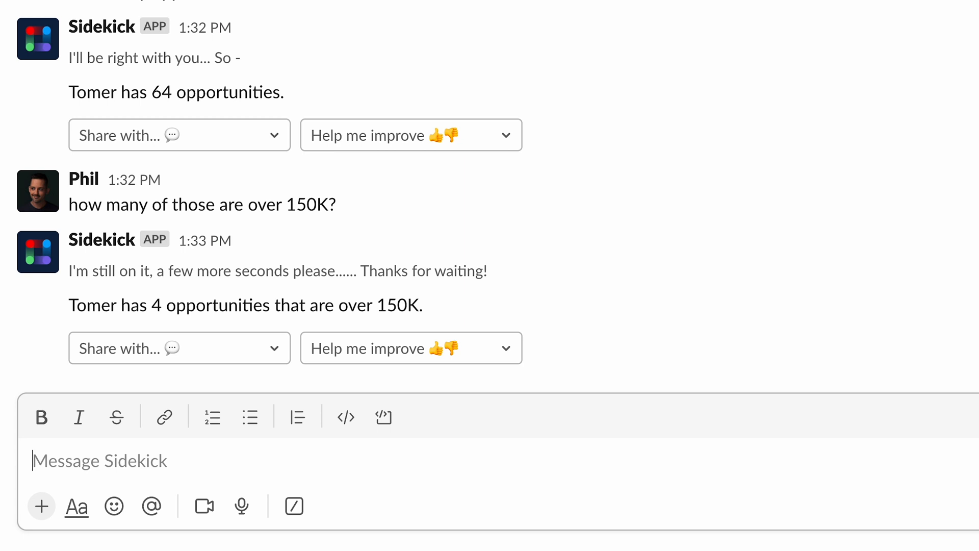
{"action": "type", "text": "can you sho"}
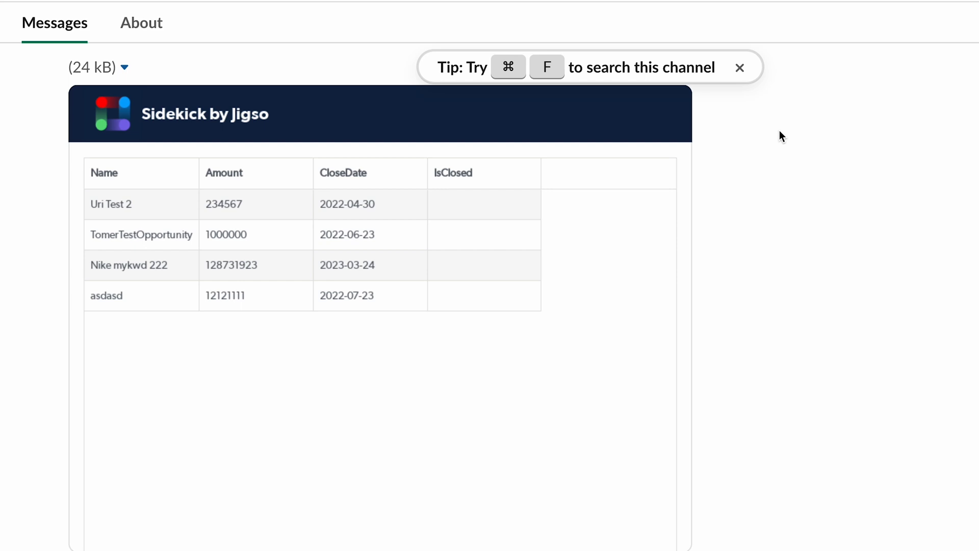
{"action": "scroll", "scroll_direction": "down", "scroll_amount": 3}
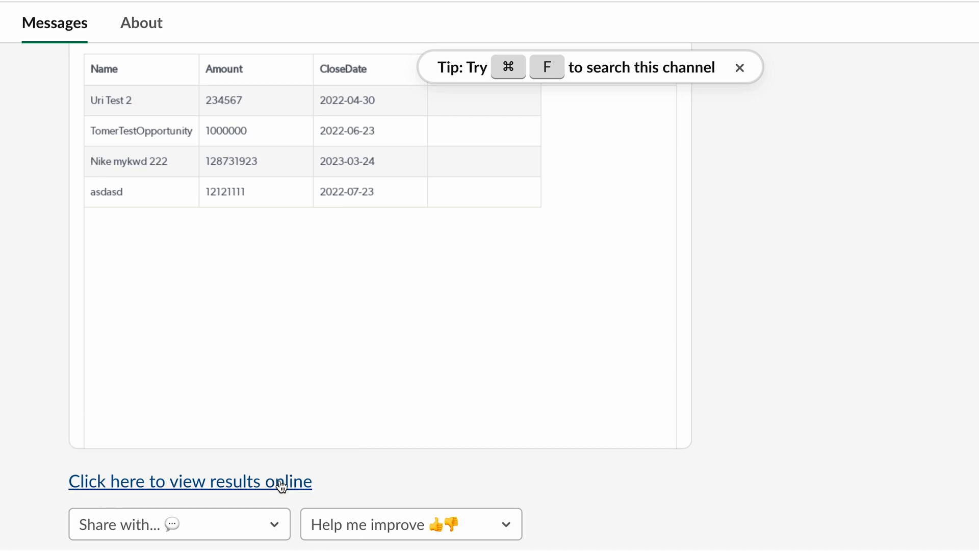
{"action": "left_click", "coordinate": [190, 481]}
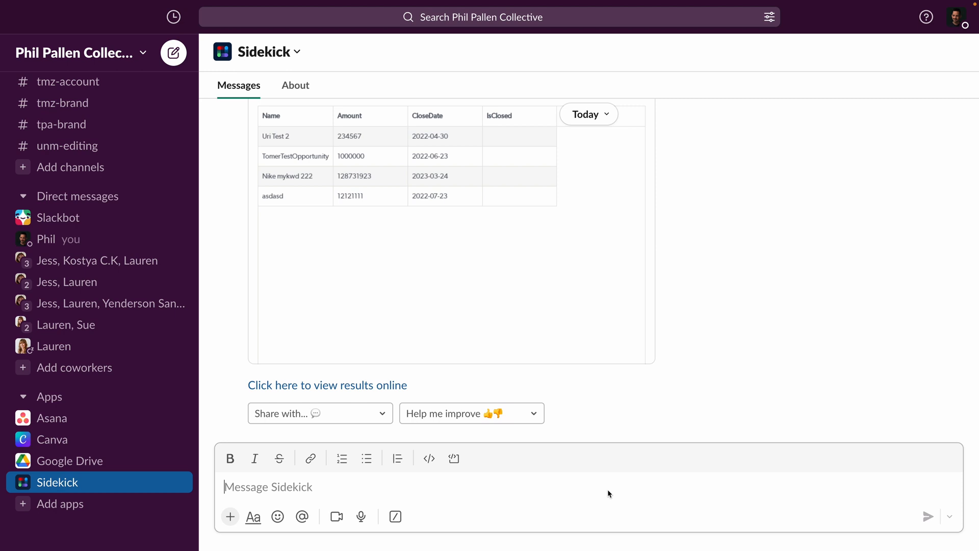
Step: Ask Sidekick for ticket totals, urgent tickets, and which agent handles most urgent ones
{"action": "left_click", "coordinate": [269, 487]}
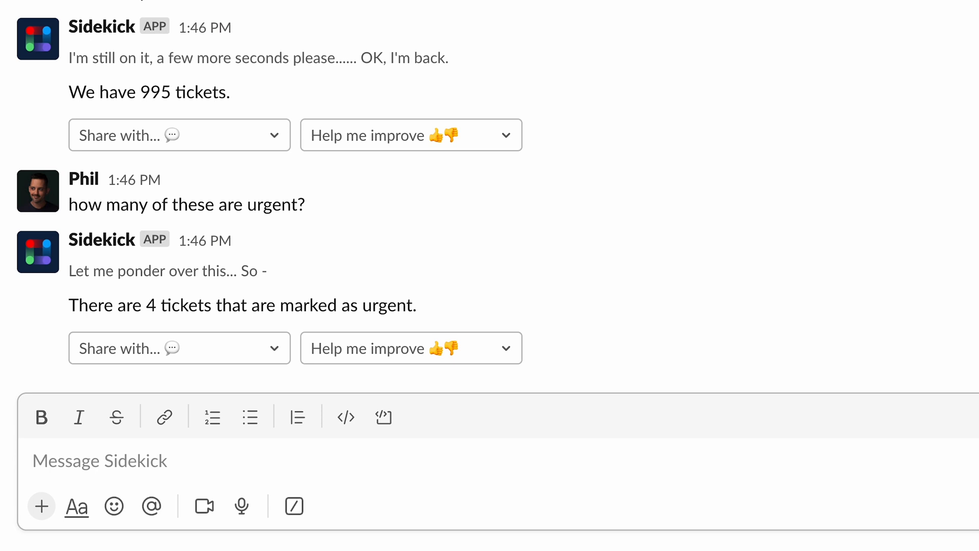
{"action": "type", "text": "which agent is handling"}
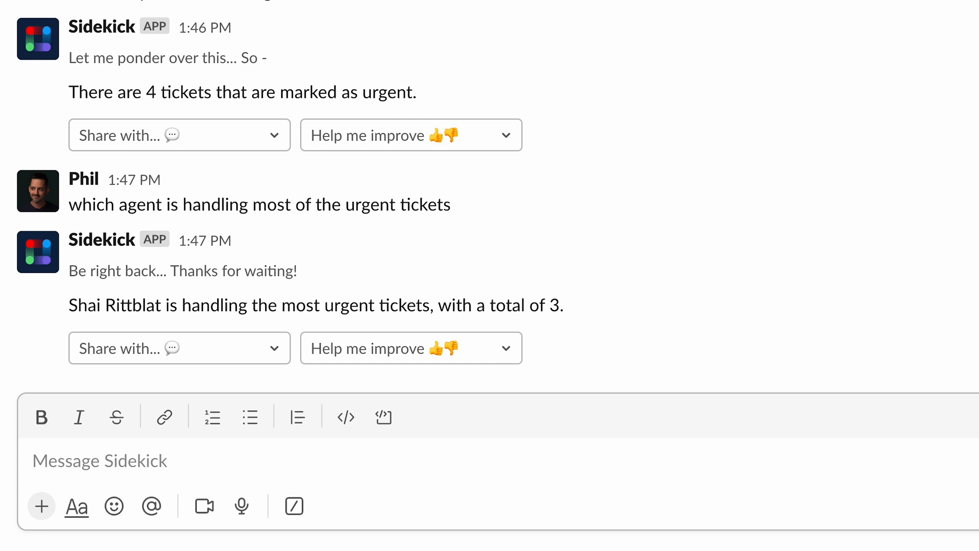
{"action": "left_click", "coordinate": [100, 461]}
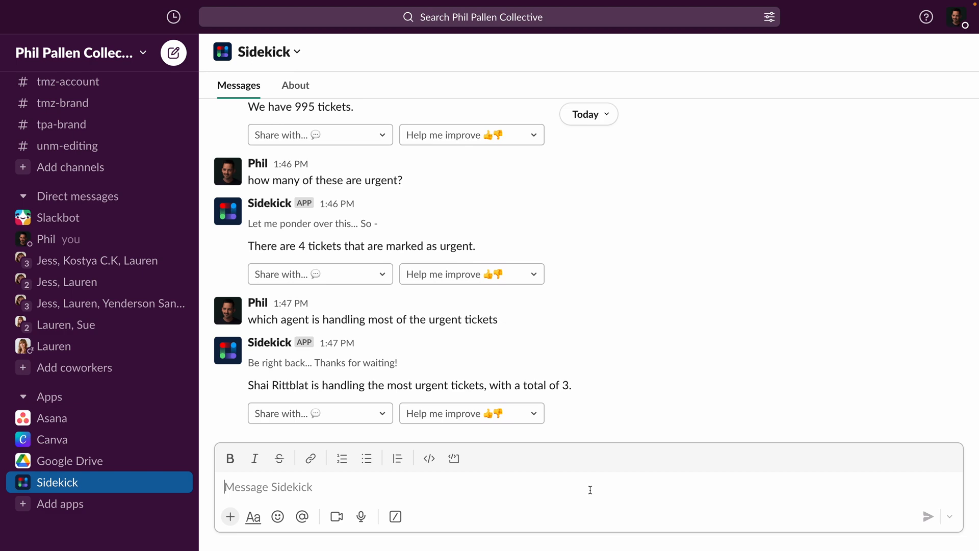
Step: Send the expert-copywriter prompt for 10 English 'Best Restaurants in Amsterdam' titles under 60 characters
{"action": "type", "text": "You are an expert copywriter who"}
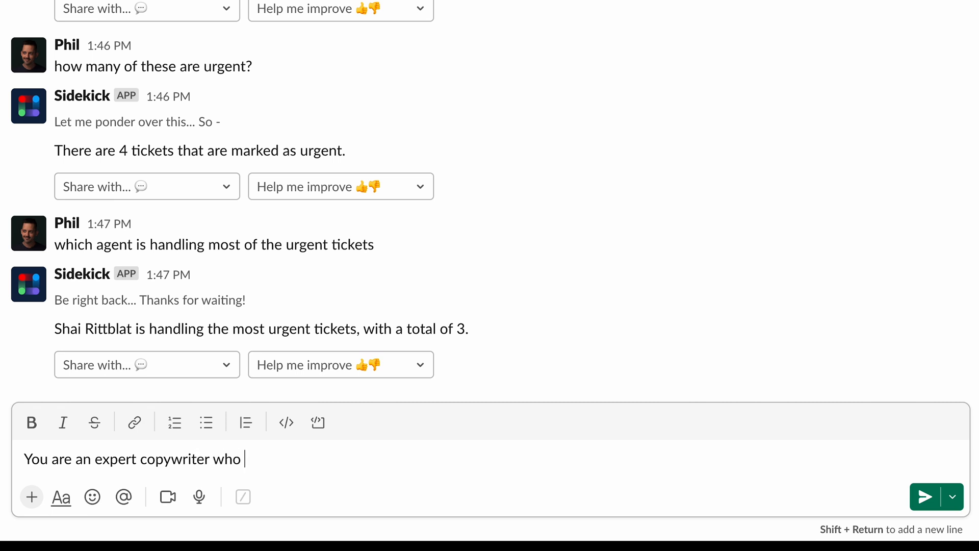
{"action": "type", "text": "writes catchy titles for blog posts. Write 10 catchy blog post titles with a hook"}
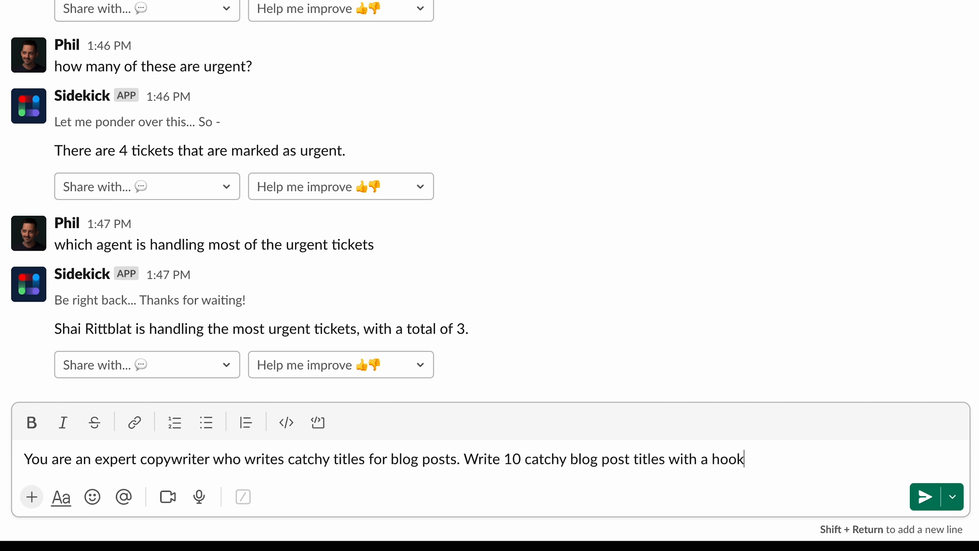
{"action": "type", "text": "for the topic \"Best Restaurants"}
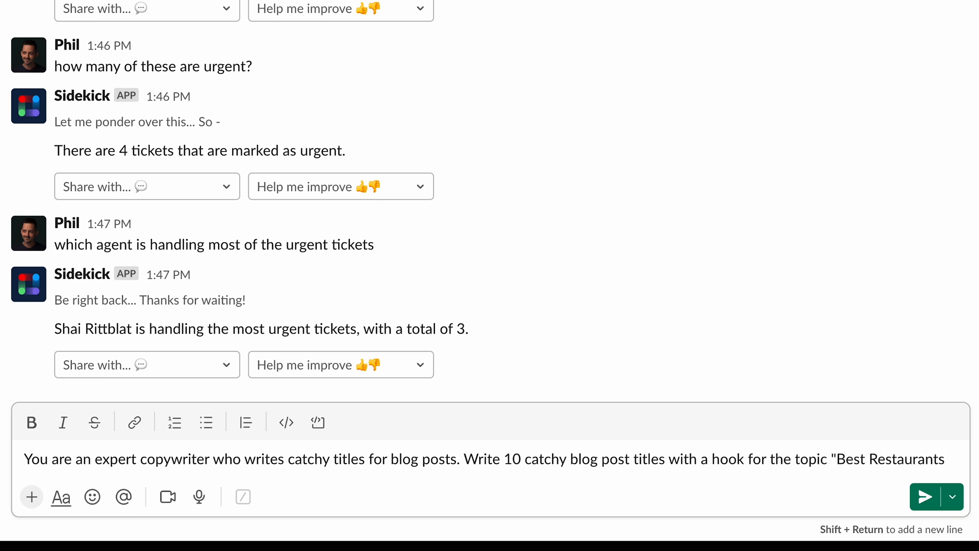
{"action": "type", "text": "in Amsterdam"}
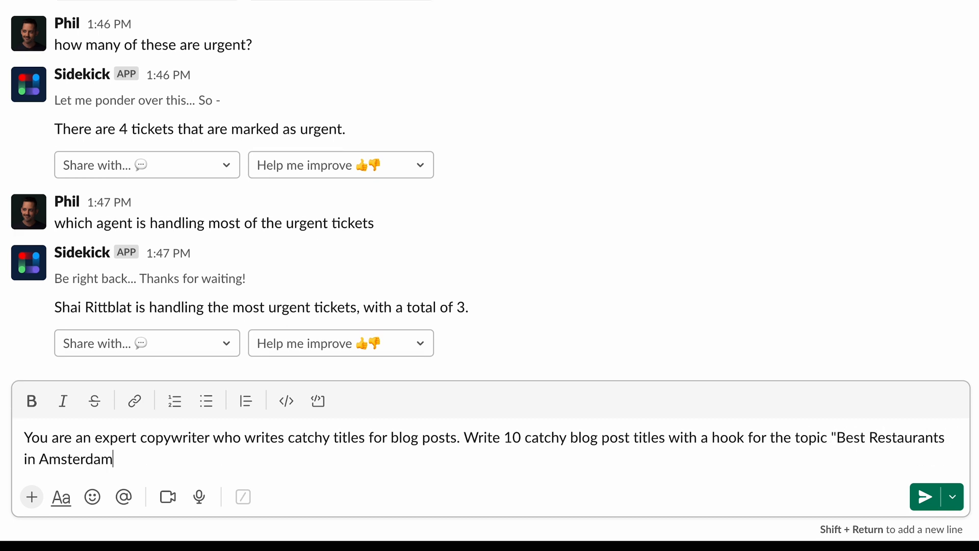
{"action": "type", "text": "\". The titles should be written in the E"}
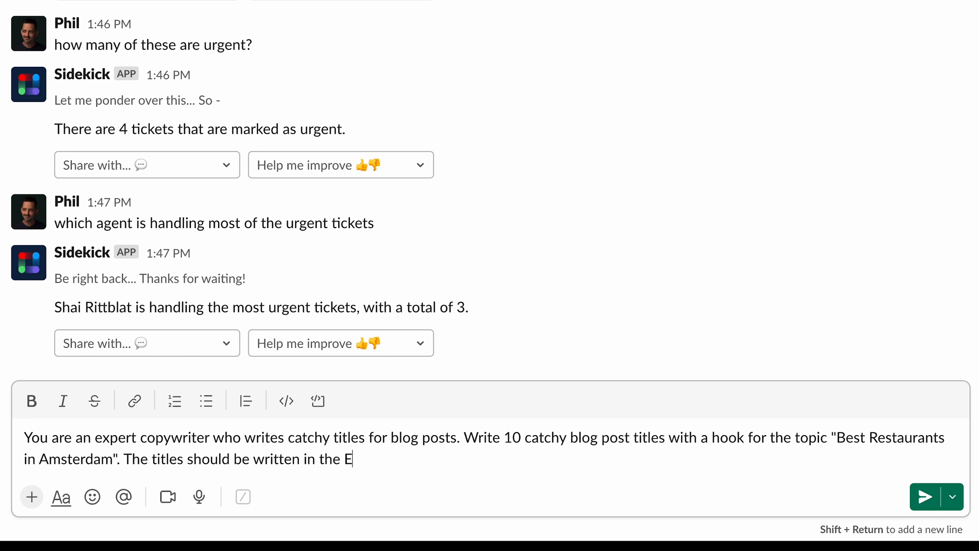
{"action": "type", "text": "nglish language. The titles should be"}
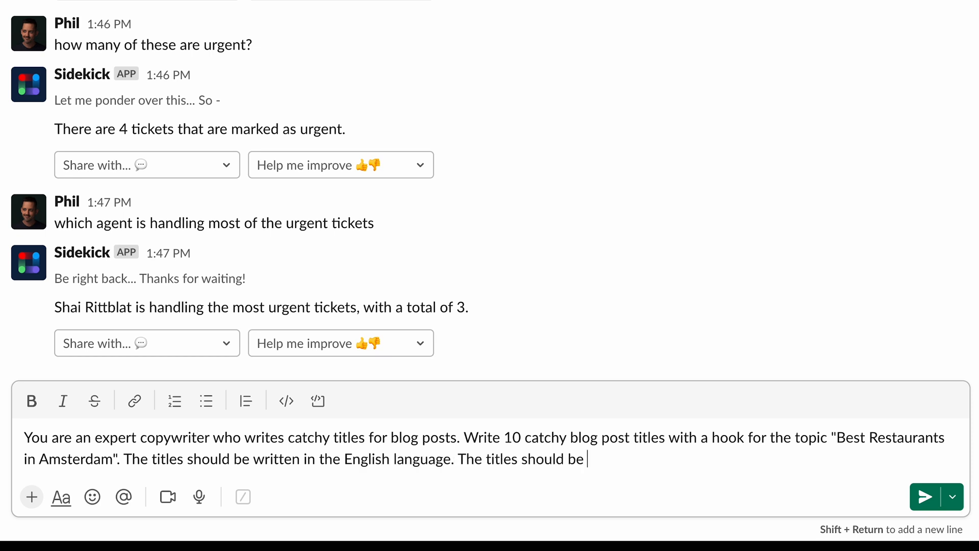
{"action": "type", "text": "less than 60 characters. The titles should include the words from the topic"}
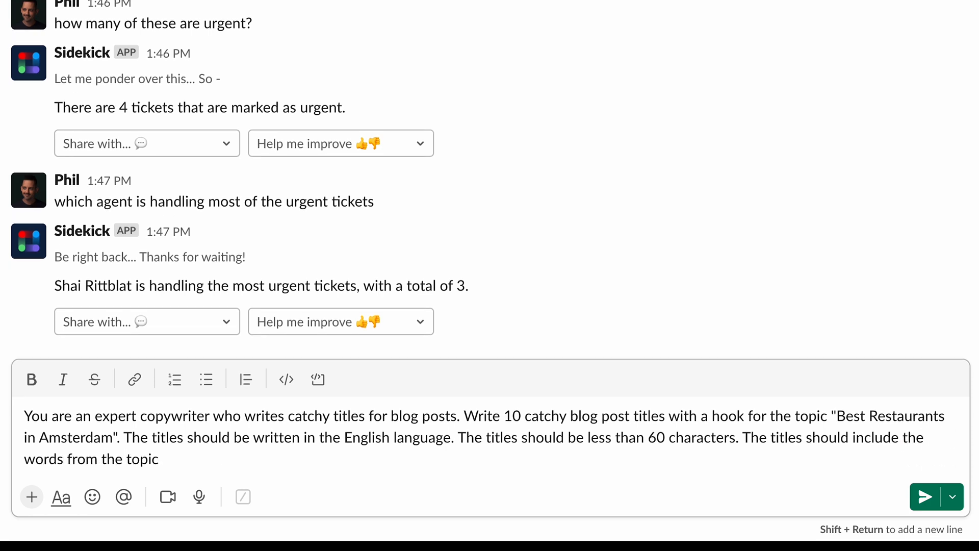
{"action": "type", "text": "\"Best Restaurants in Amsterdam."}
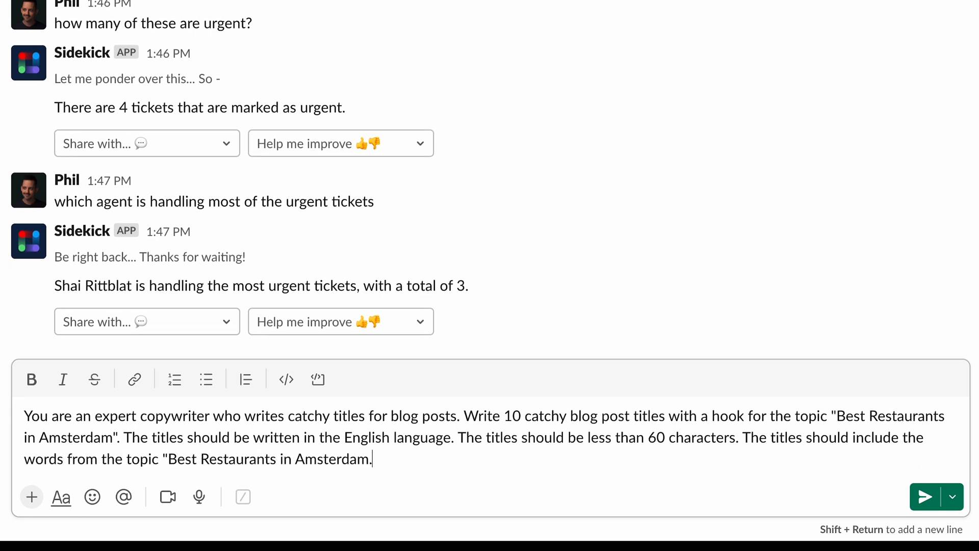
{"action": "type", "text": "Do not use single"}
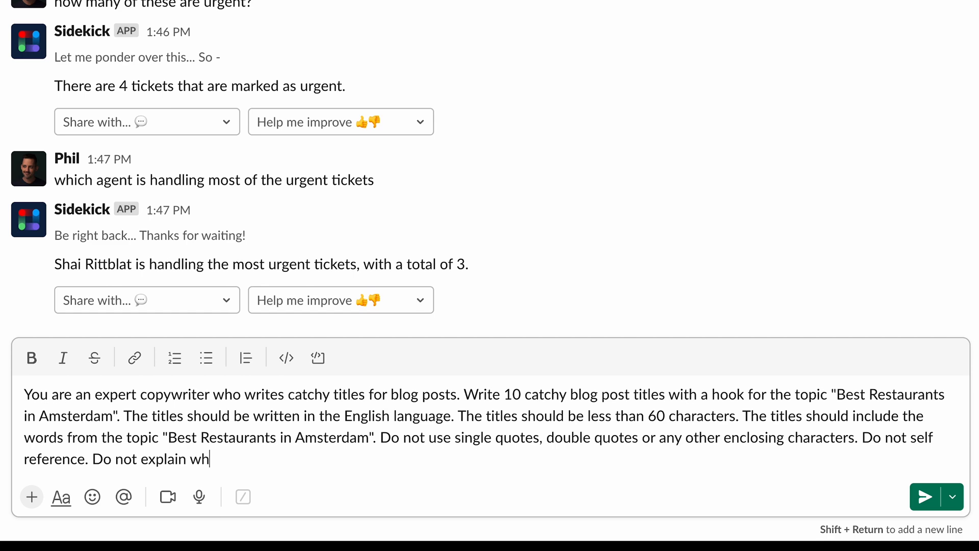
{"action": "type", "text": "at you are doing."}
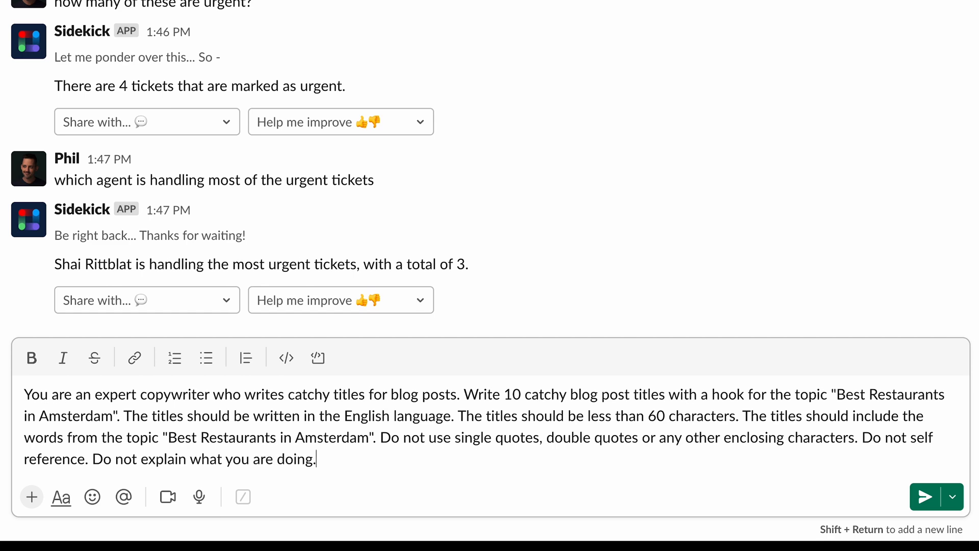
{"action": "left_click", "coordinate": [924, 496]}
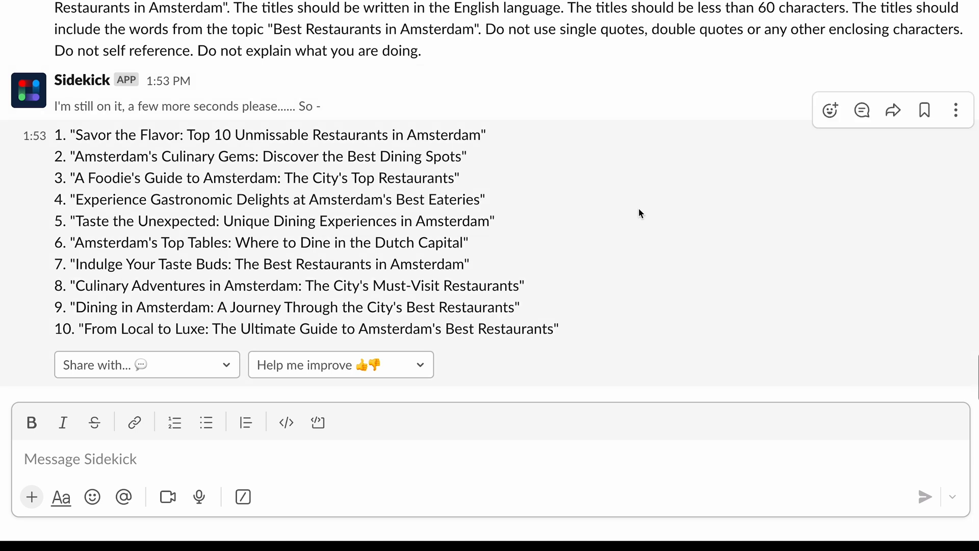
{"action": "mouse_move", "coordinate": [564, 481]}
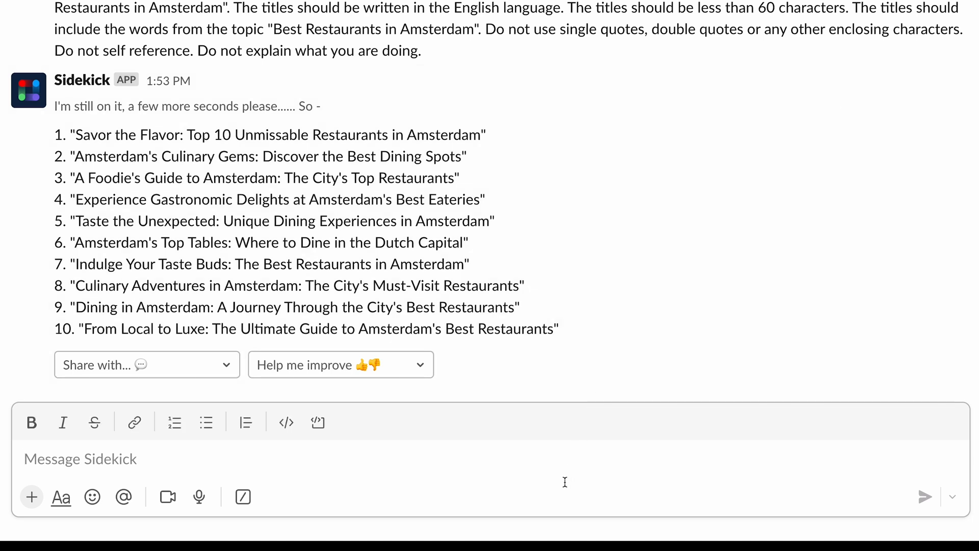